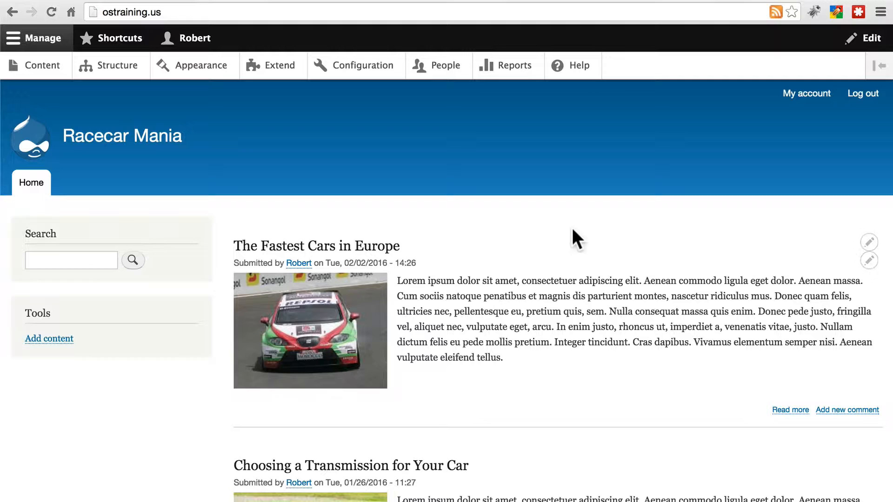
Step: Go through Structure > Content types > Article fields to the Image field's edit page
{"action": "left_click", "coordinate": [117, 65]}
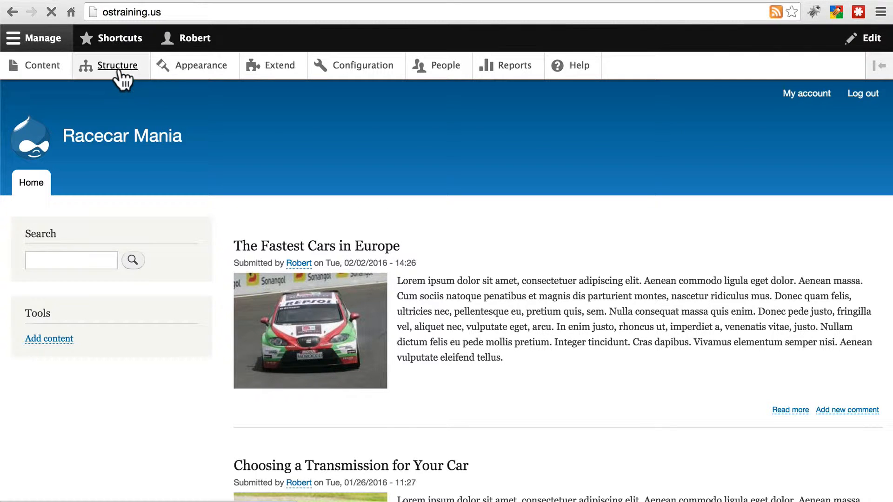
{"action": "left_click", "coordinate": [118, 66]}
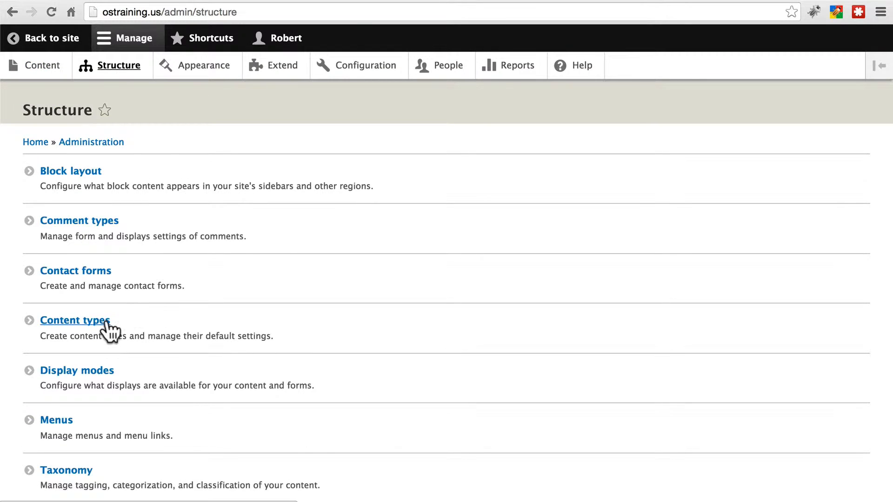
{"action": "left_click", "coordinate": [74, 320]}
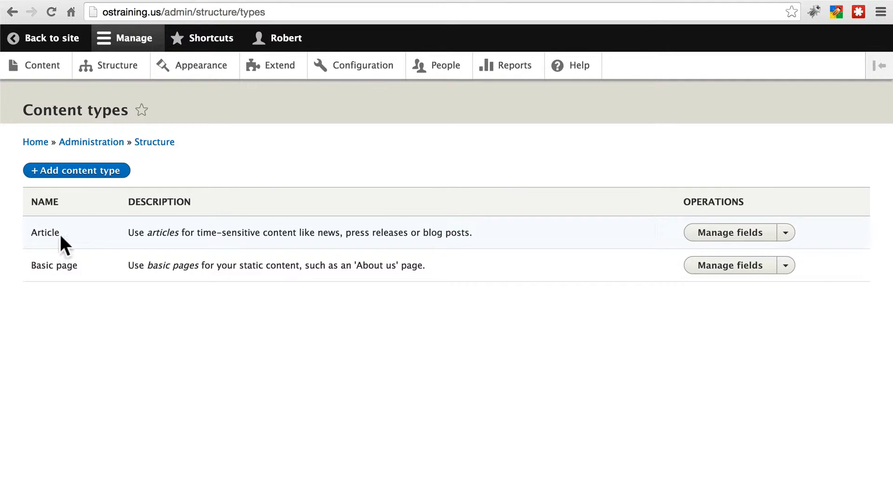
{"action": "left_click", "coordinate": [730, 233]}
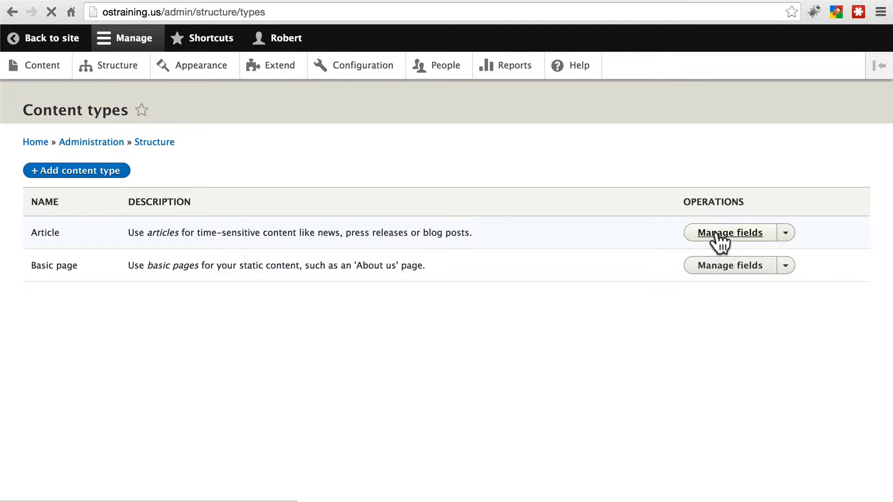
{"action": "left_click", "coordinate": [730, 232]}
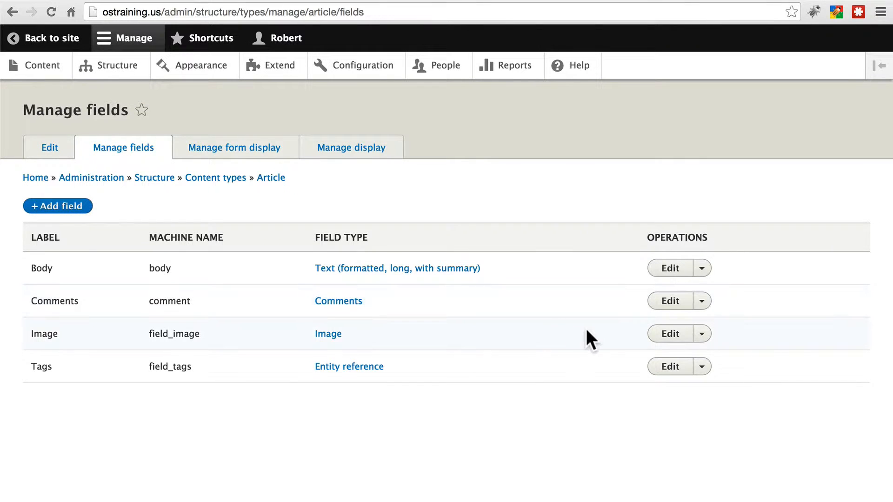
{"action": "left_click", "coordinate": [670, 334]}
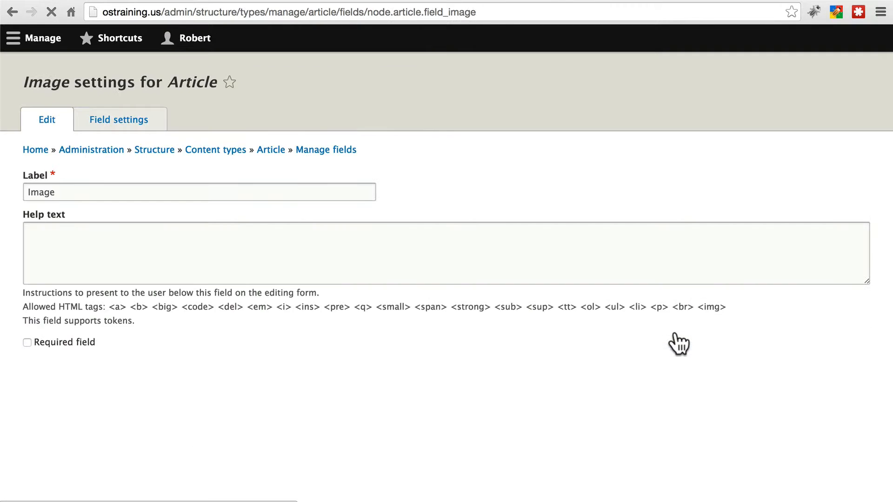
Step: Enter 2 MB as the Image field's maximum upload size and save the settings
{"action": "scroll", "scroll_direction": "down", "scroll_amount": 3}
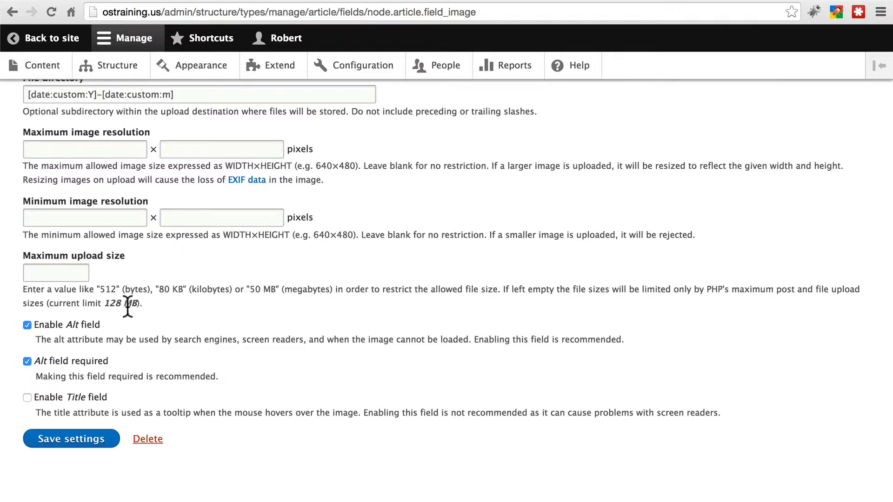
{"action": "left_click", "coordinate": [55, 273]}
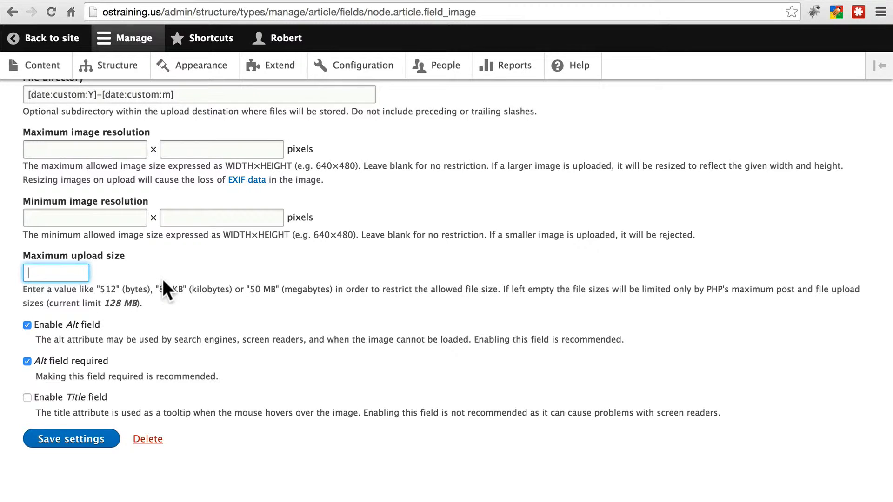
{"action": "type", "text": "2 MB"}
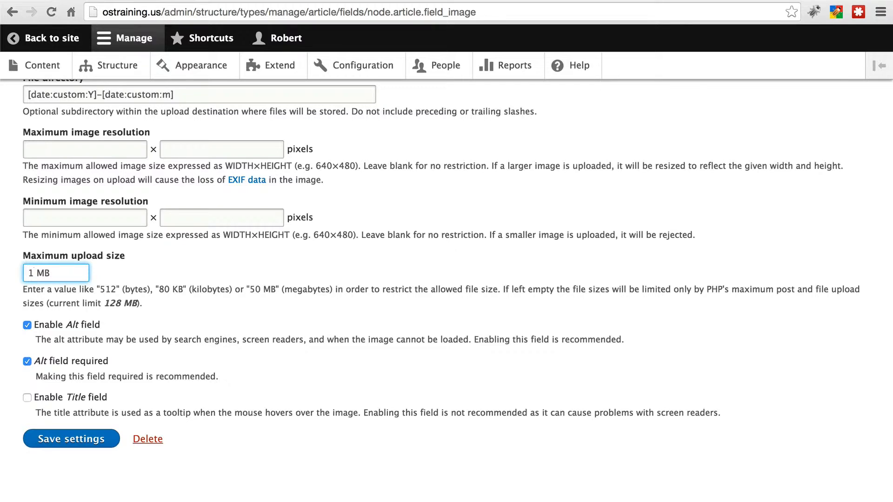
{"action": "mouse_move", "coordinate": [116, 323]}
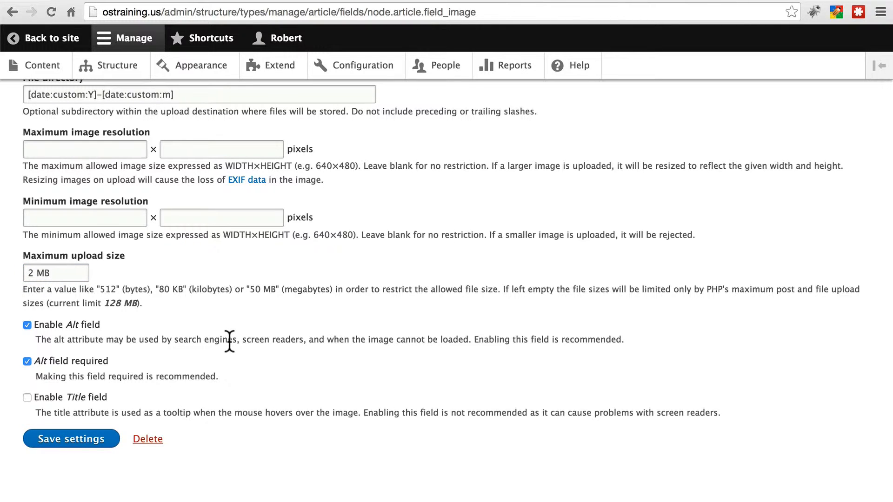
{"action": "left_click", "coordinate": [70, 438]}
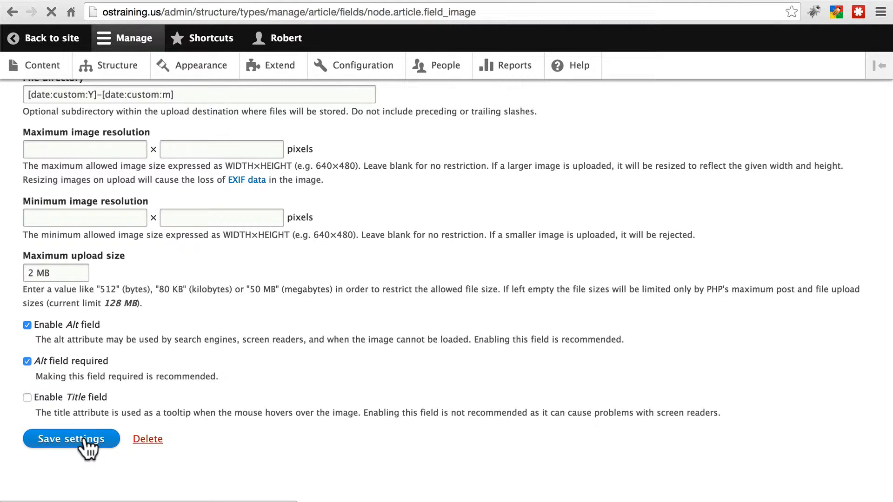
Step: Open the Configuration overview and scroll down to its Media section
{"action": "left_click", "coordinate": [71, 439]}
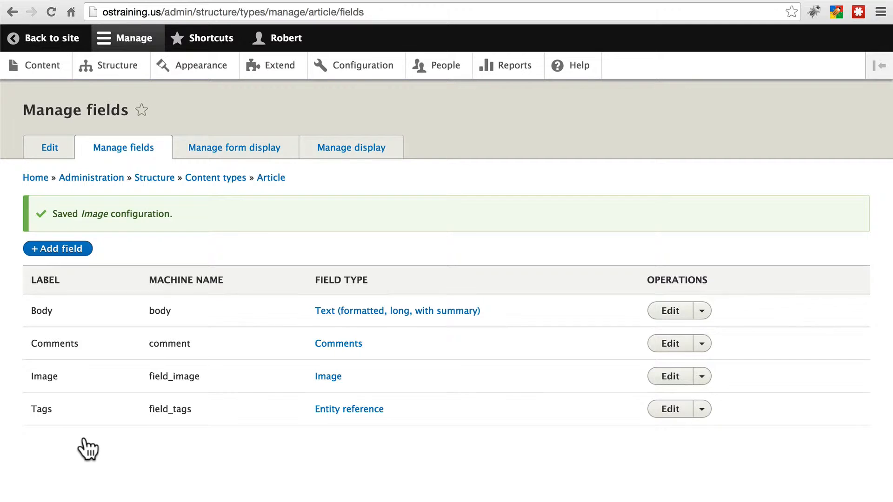
{"action": "mouse_move", "coordinate": [188, 202]}
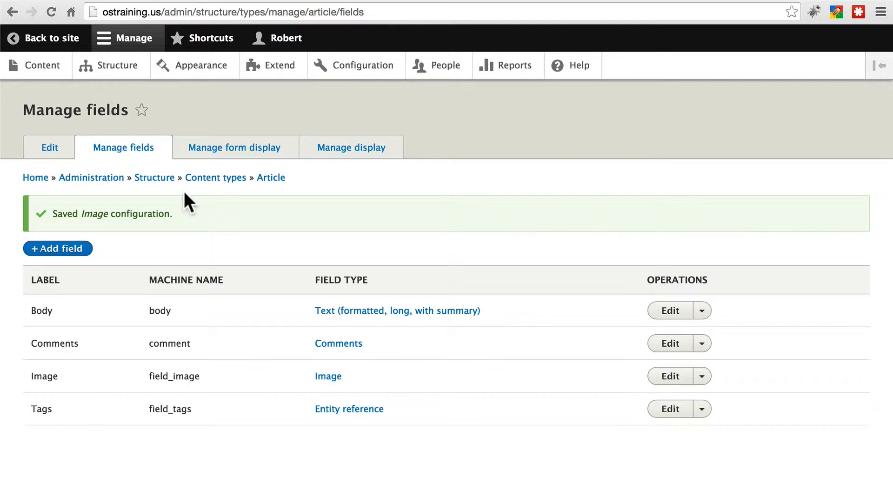
{"action": "left_click", "coordinate": [363, 65]}
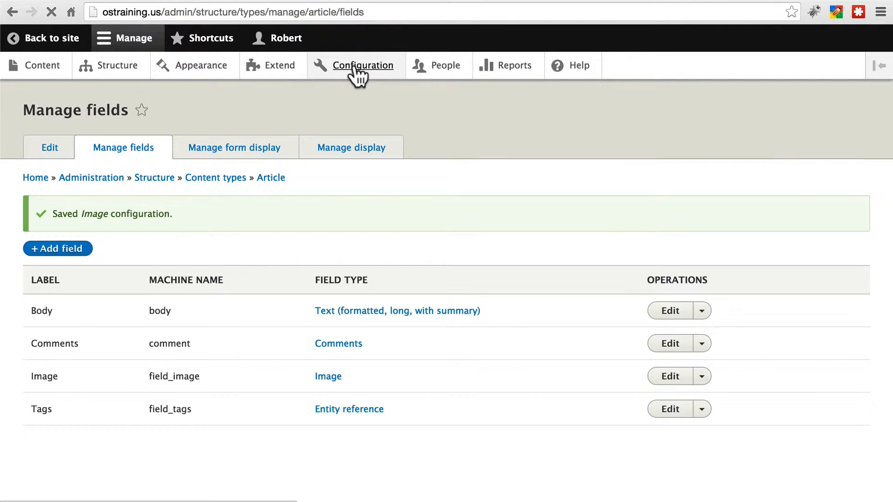
{"action": "left_click", "coordinate": [364, 65]}
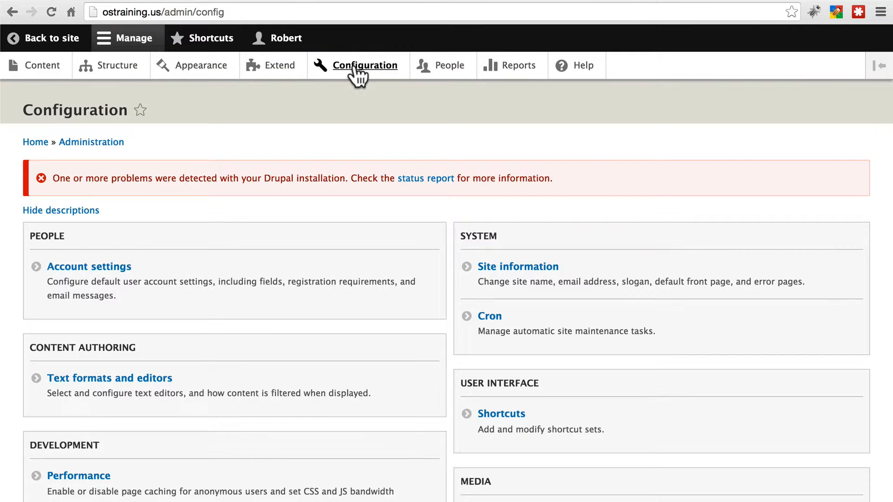
{"action": "scroll", "scroll_direction": "down", "scroll_amount": 3}
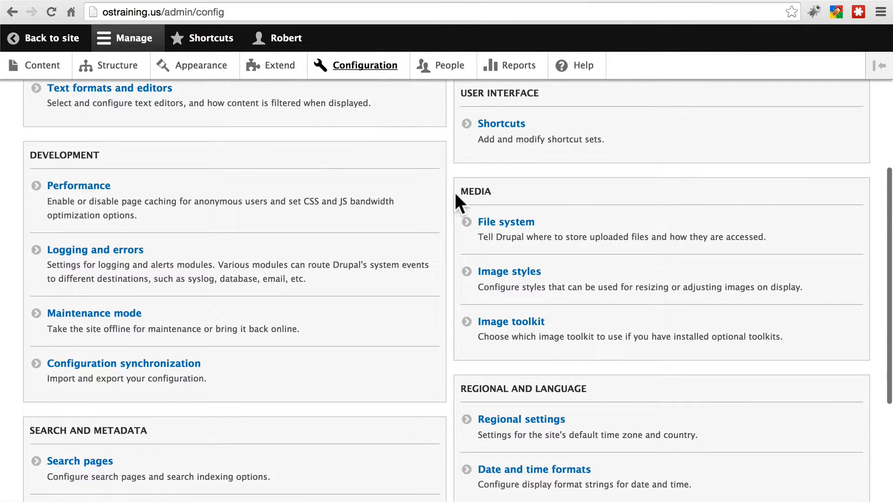
{"action": "mouse_move", "coordinate": [524, 328]}
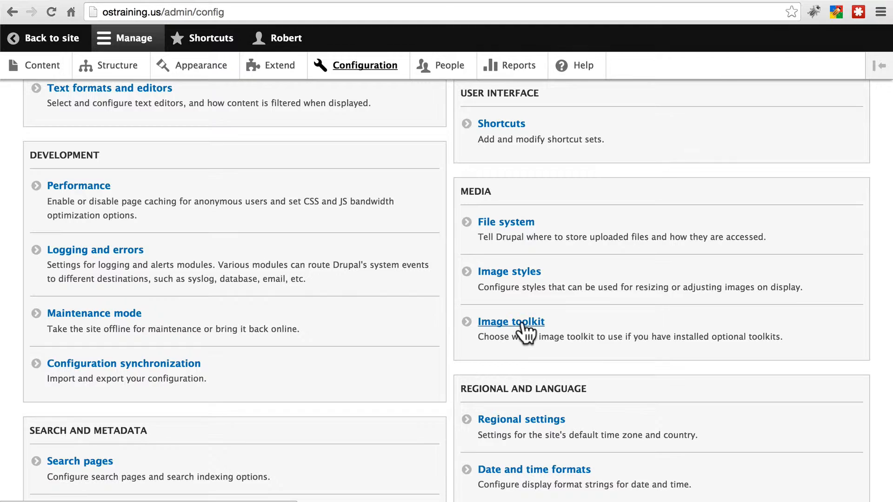
Step: Enter 99 as the image toolkit's JPEG quality and save the configuration
{"action": "left_click", "coordinate": [510, 322]}
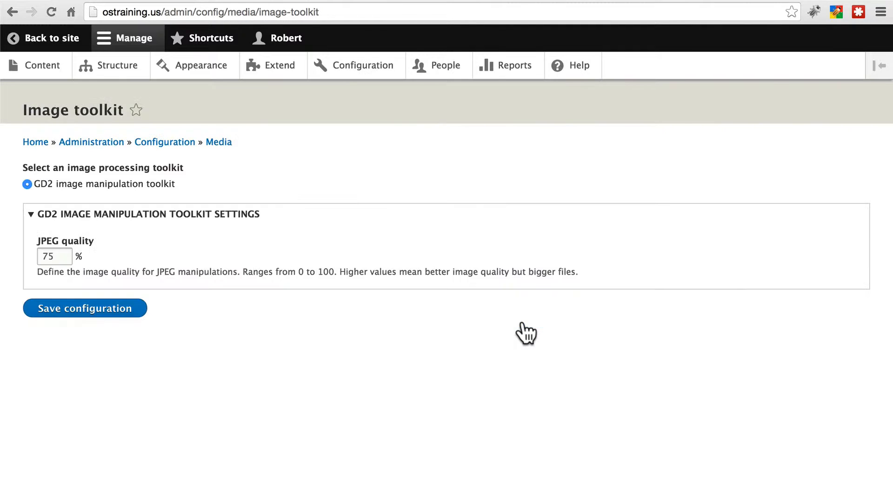
{"action": "mouse_move", "coordinate": [94, 234]}
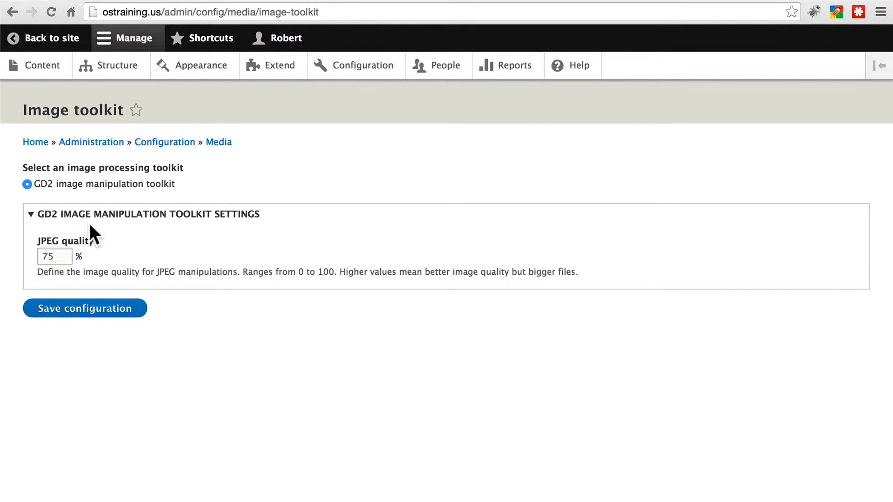
{"action": "mouse_move", "coordinate": [223, 233]}
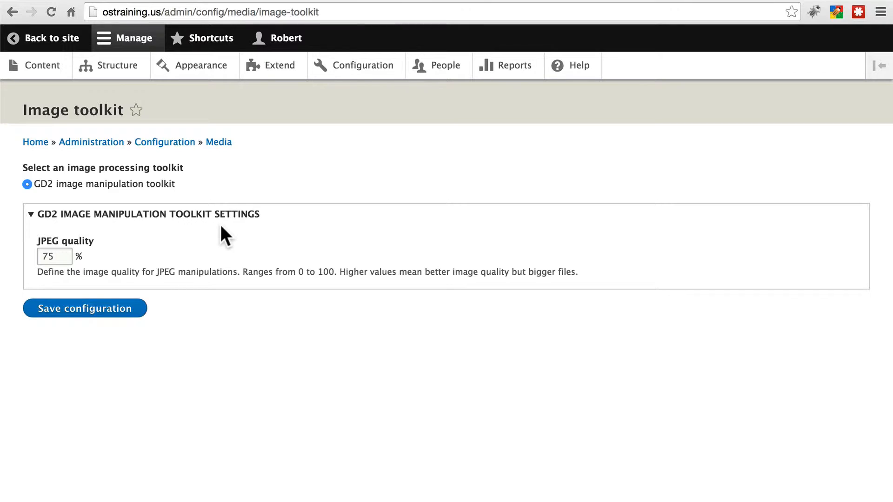
{"action": "left_click", "coordinate": [54, 256]}
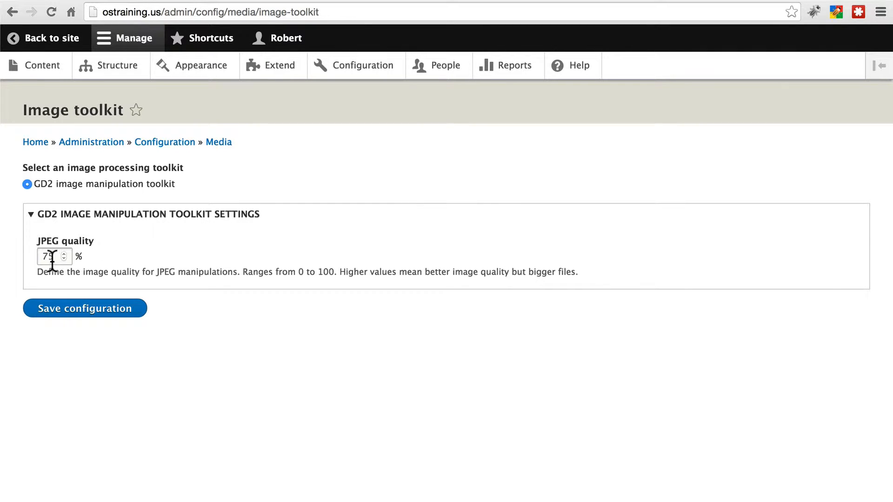
{"action": "mouse_move", "coordinate": [135, 268]}
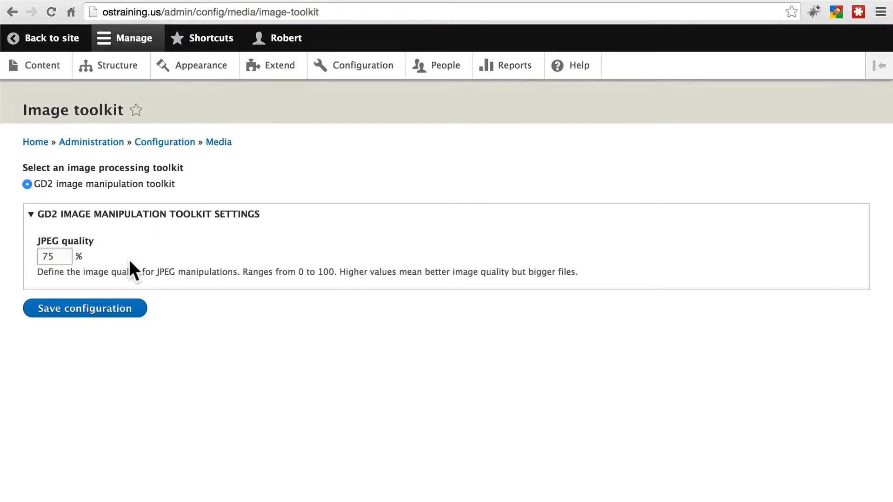
{"action": "mouse_move", "coordinate": [173, 250]}
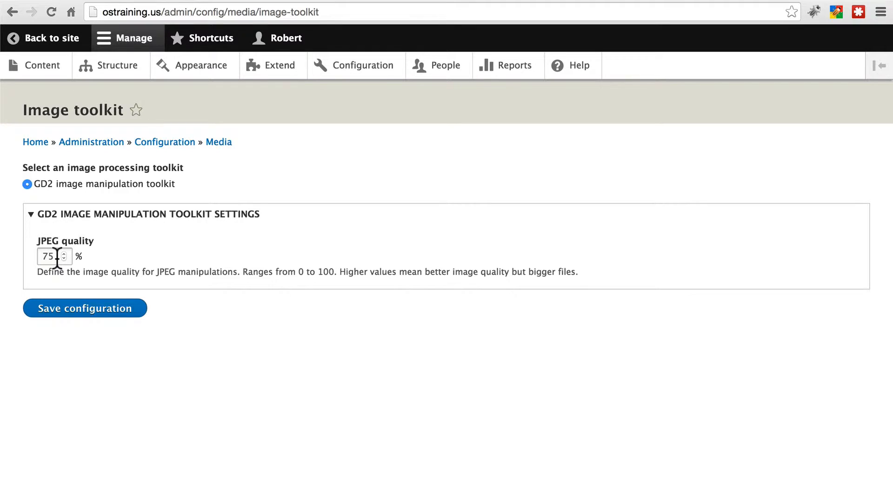
{"action": "mouse_move", "coordinate": [109, 267]}
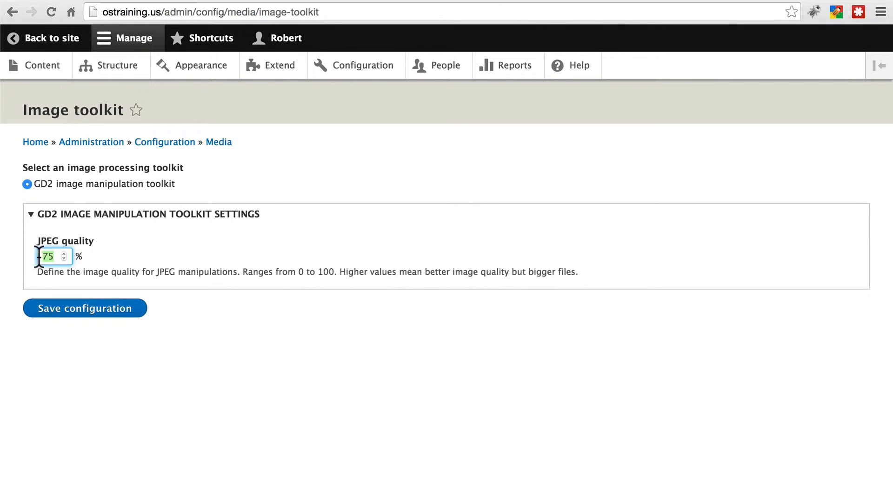
{"action": "mouse_move", "coordinate": [15, 274]}
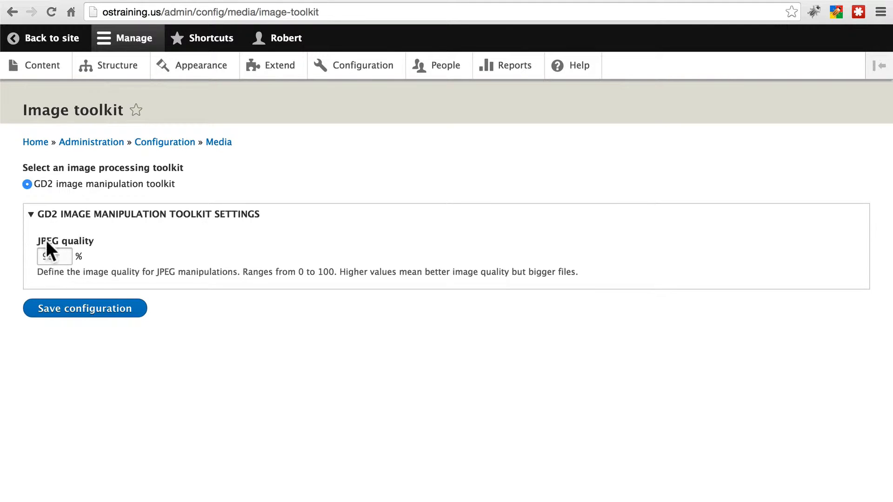
{"action": "type", "text": "99"}
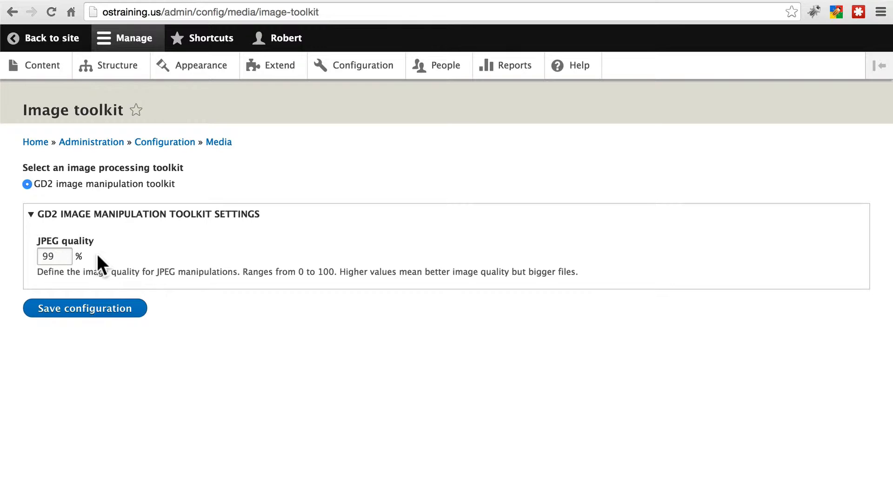
{"action": "mouse_move", "coordinate": [188, 248]}
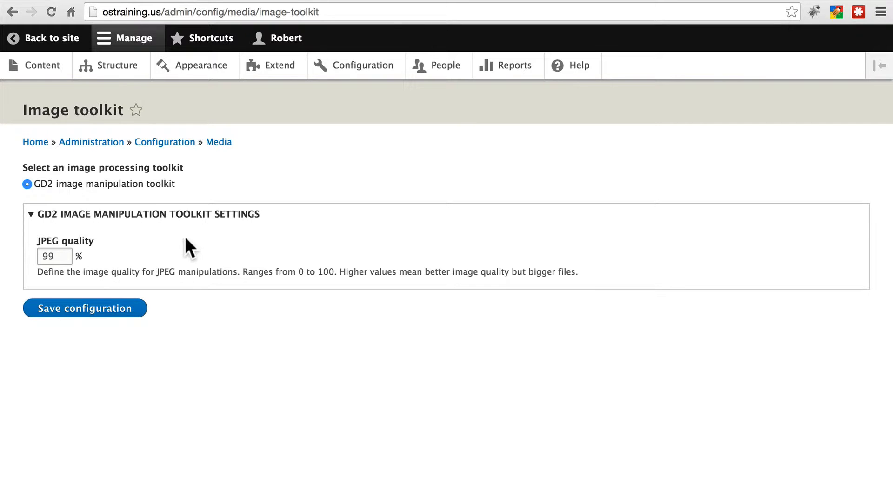
{"action": "mouse_move", "coordinate": [100, 268]}
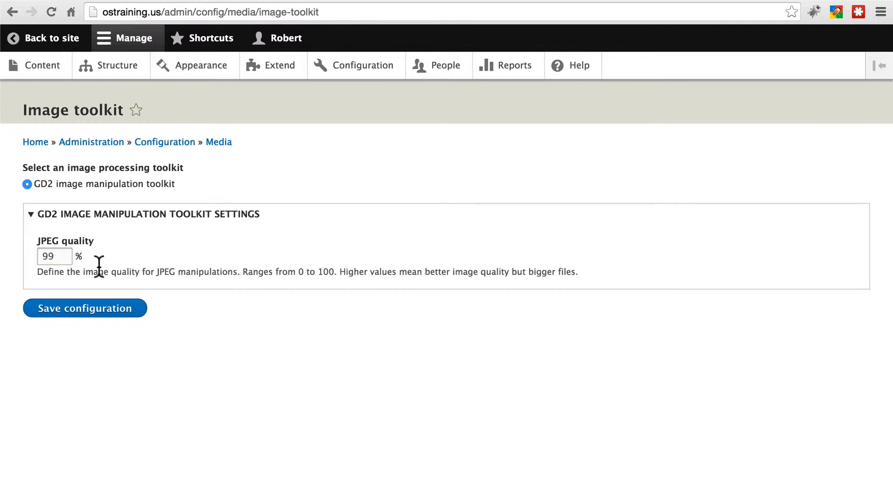
{"action": "left_click", "coordinate": [54, 256]}
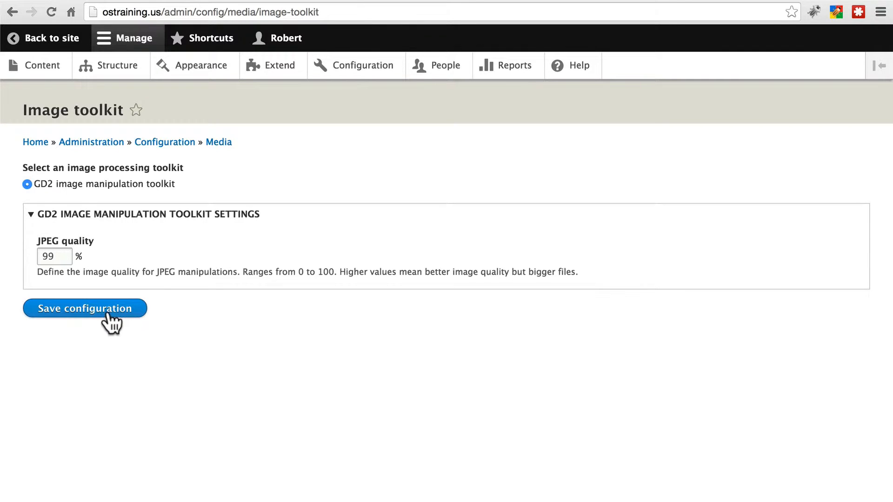
{"action": "left_click", "coordinate": [84, 309]}
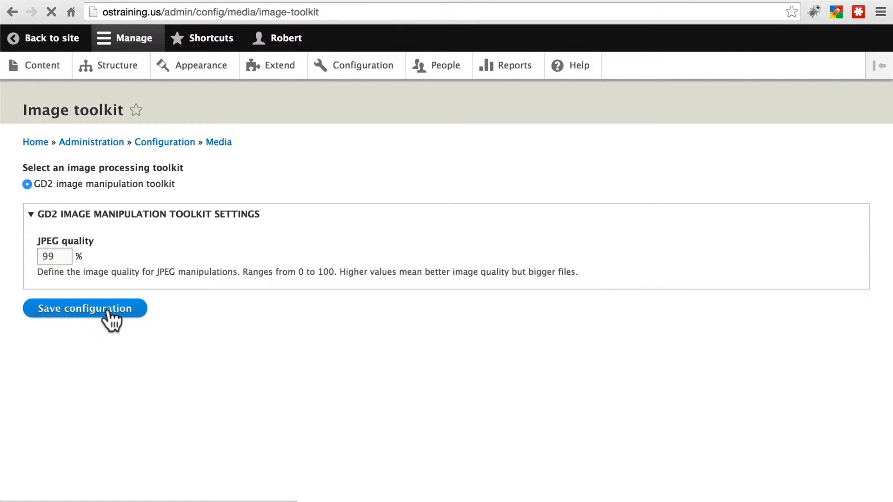
{"action": "left_click", "coordinate": [84, 308]}
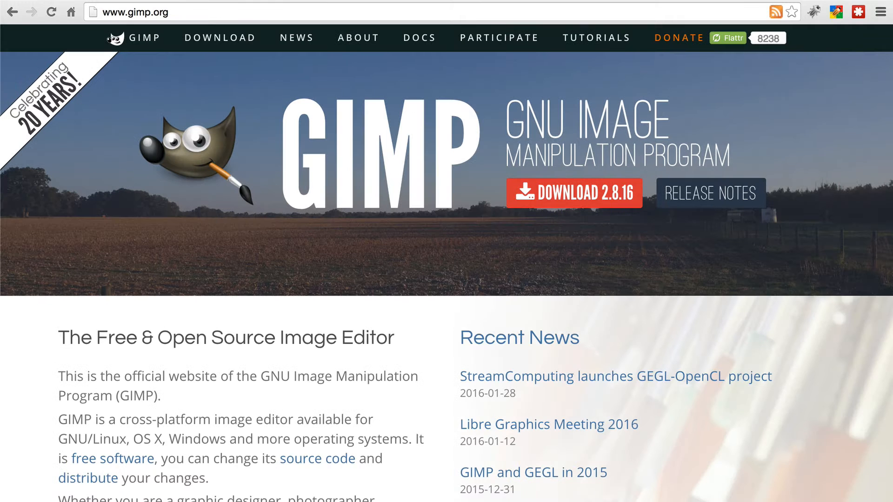
{"action": "mouse_move", "coordinate": [281, 393]}
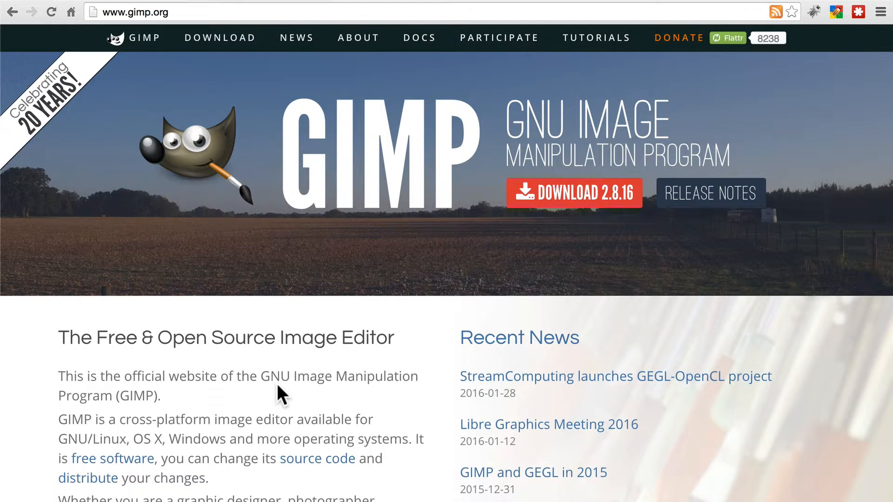
{"action": "mouse_move", "coordinate": [346, 405]}
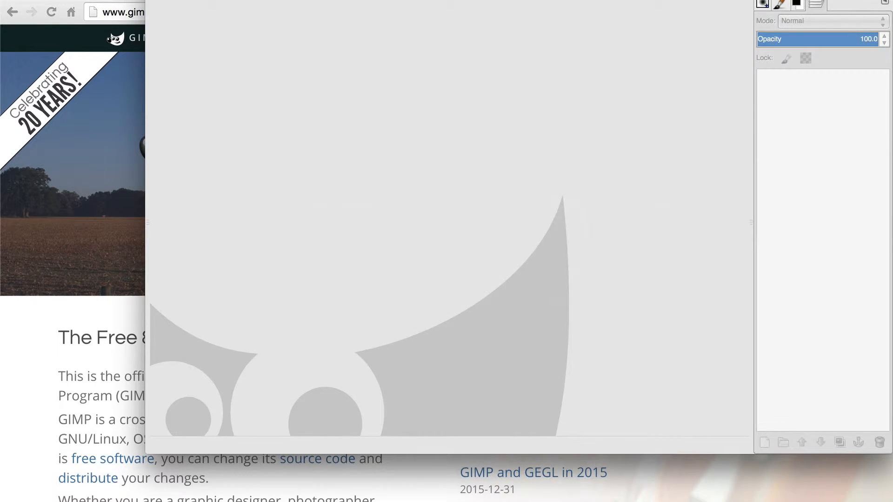
Step: Open kramsky_wikim.png from the Desktop in GIMP
{"action": "left_click", "coordinate": [57, 5]}
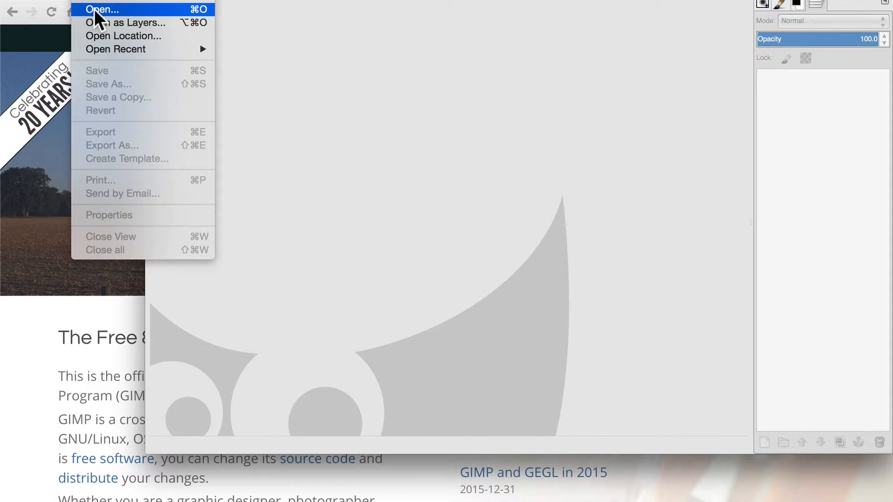
{"action": "left_click", "coordinate": [102, 9]}
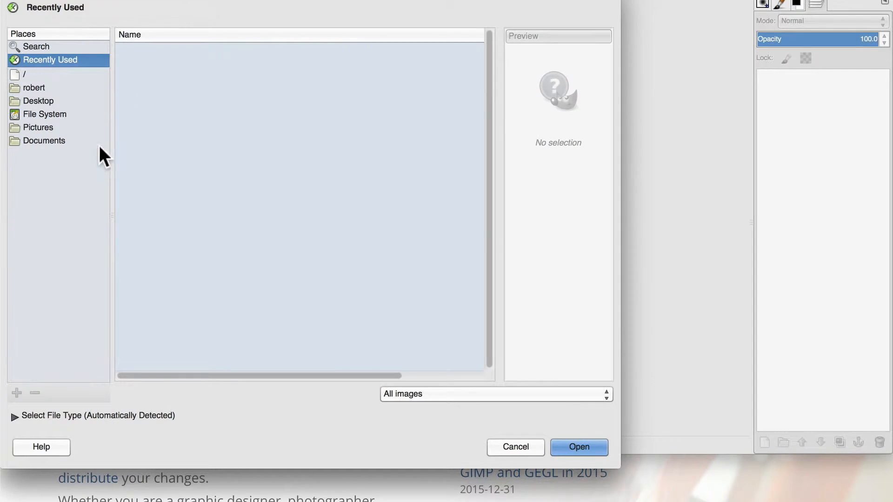
{"action": "left_click", "coordinate": [38, 101]}
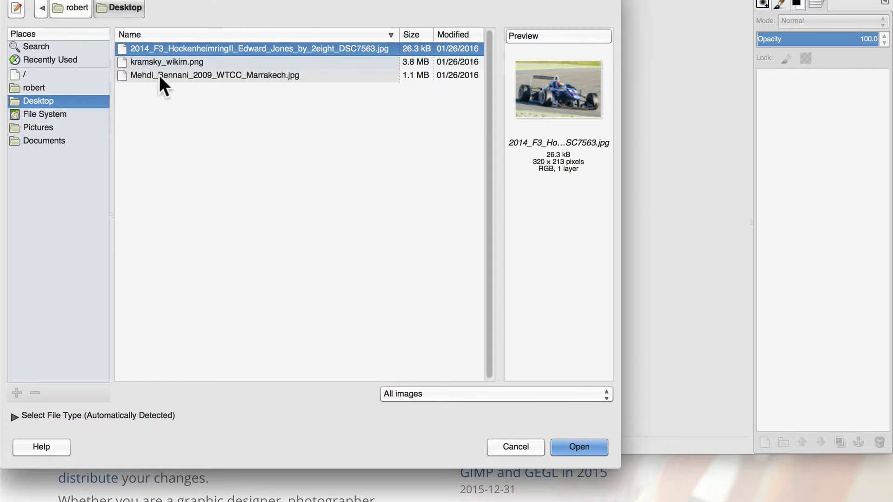
{"action": "left_click", "coordinate": [166, 62]}
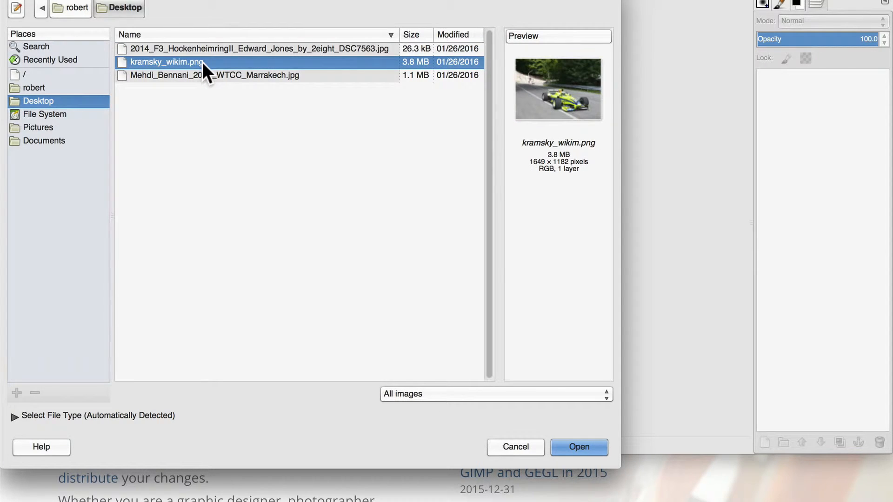
{"action": "mouse_move", "coordinate": [422, 77]}
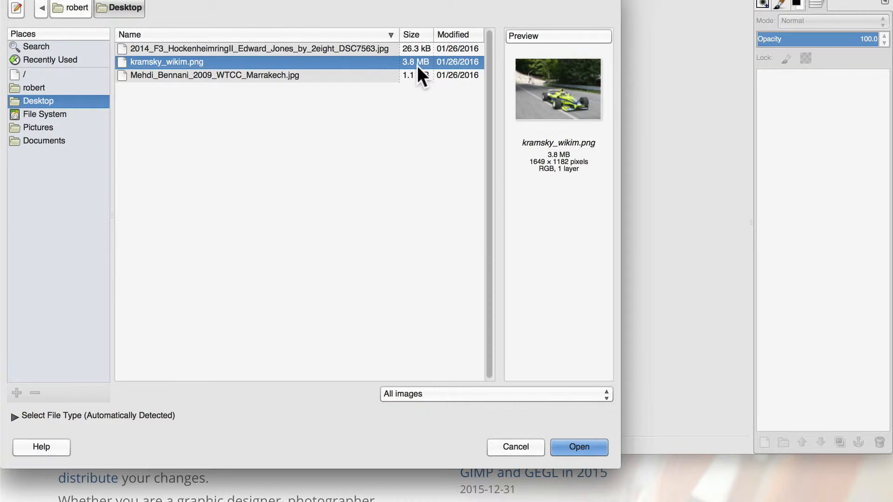
{"action": "left_click", "coordinate": [579, 447]}
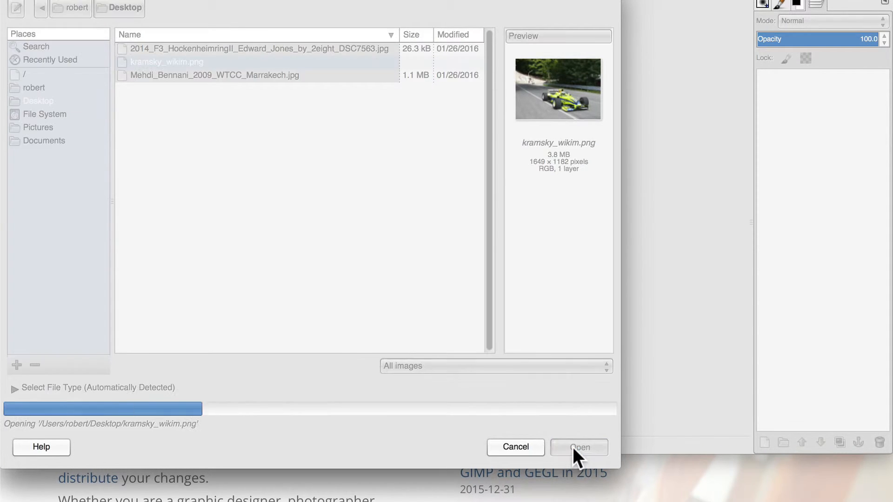
{"action": "left_click", "coordinate": [578, 447]}
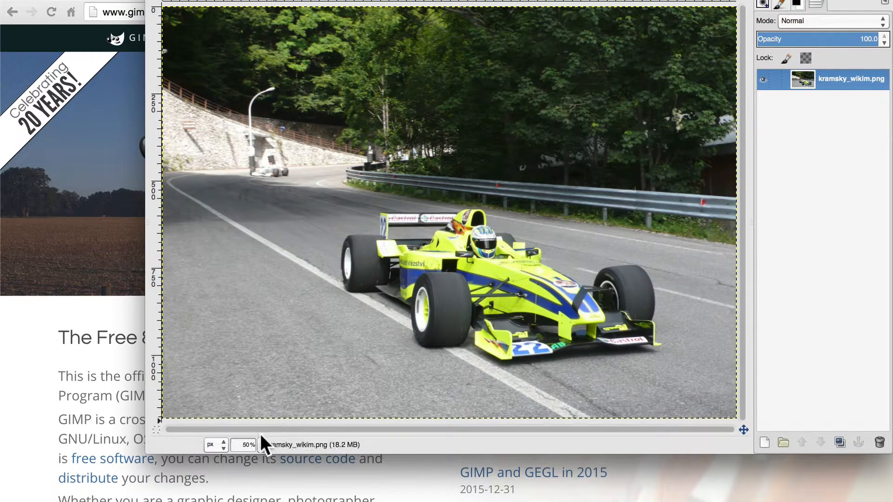
{"action": "mouse_move", "coordinate": [393, 307]}
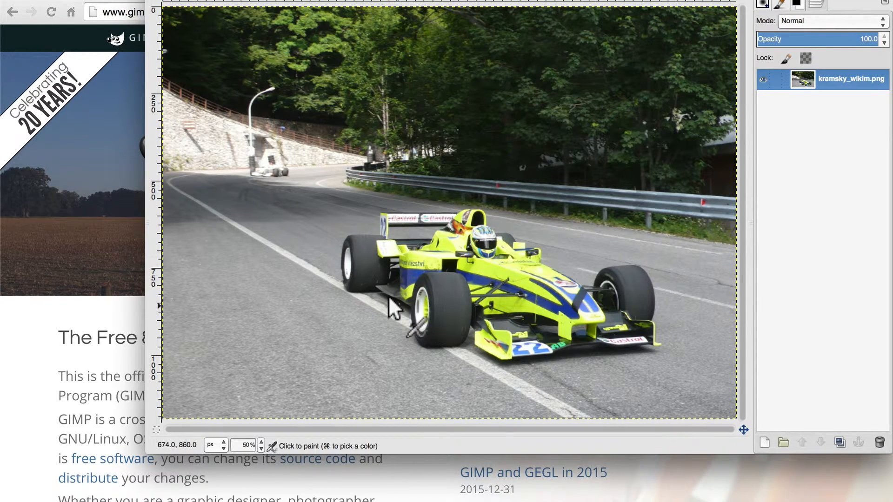
{"action": "mouse_move", "coordinate": [336, 171]}
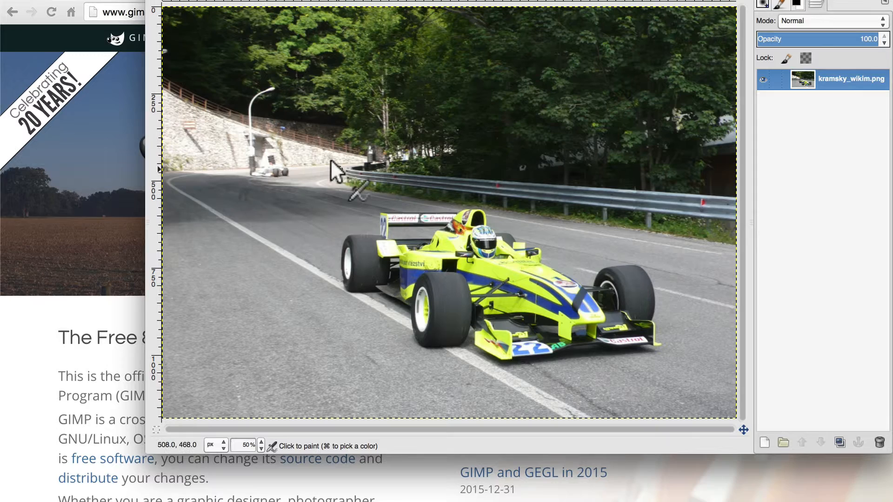
{"action": "mouse_move", "coordinate": [356, 244]}
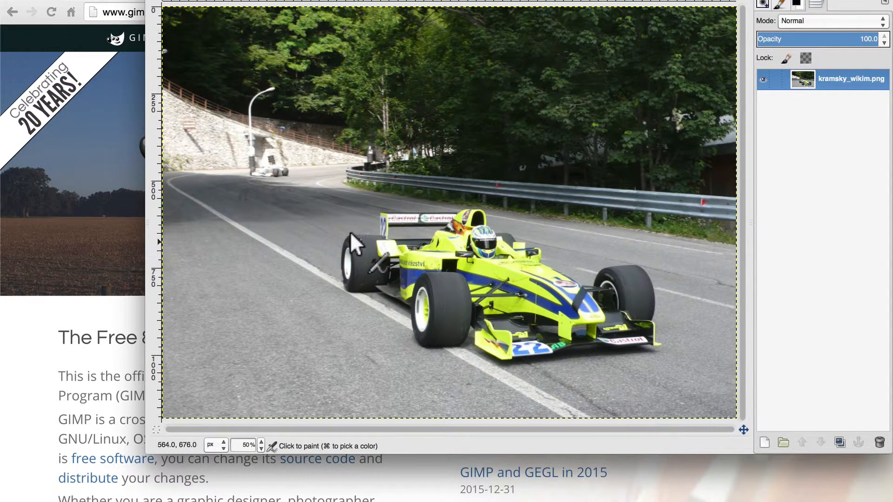
{"action": "left_click", "coordinate": [91, 8]}
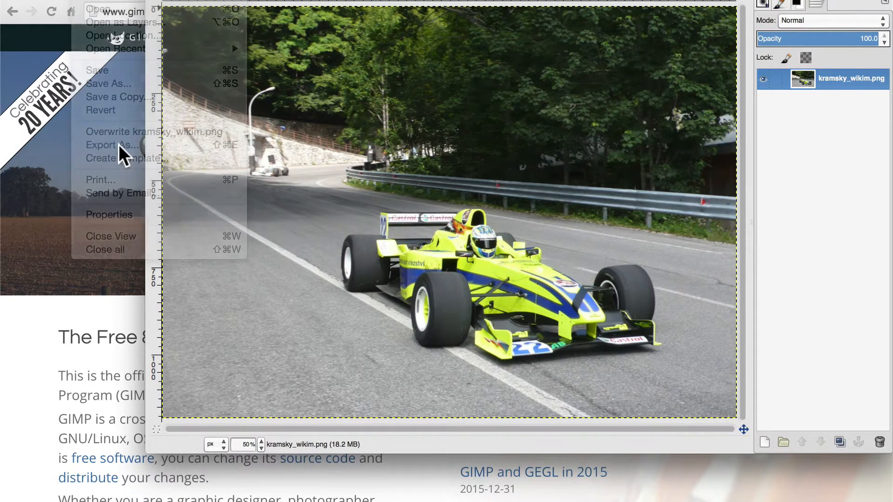
Step: Export the photo to the Desktop under the name kramsky_wikim-w.jpg
{"action": "left_click", "coordinate": [111, 145]}
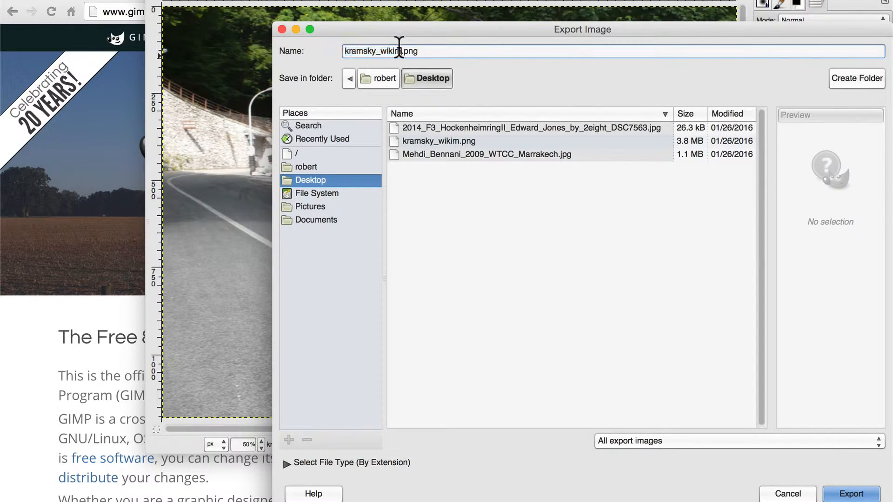
{"action": "type", "text": "-w"}
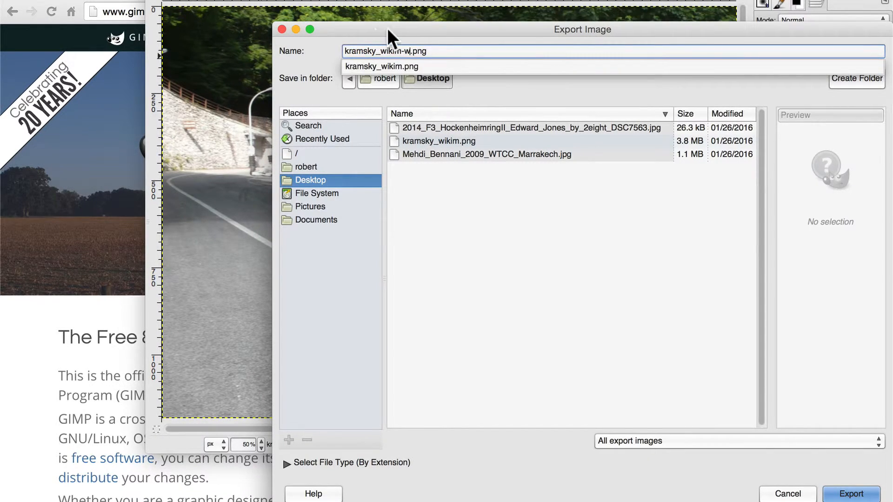
{"action": "left_click", "coordinate": [388, 50]}
{"action": "type", "text": "j"}
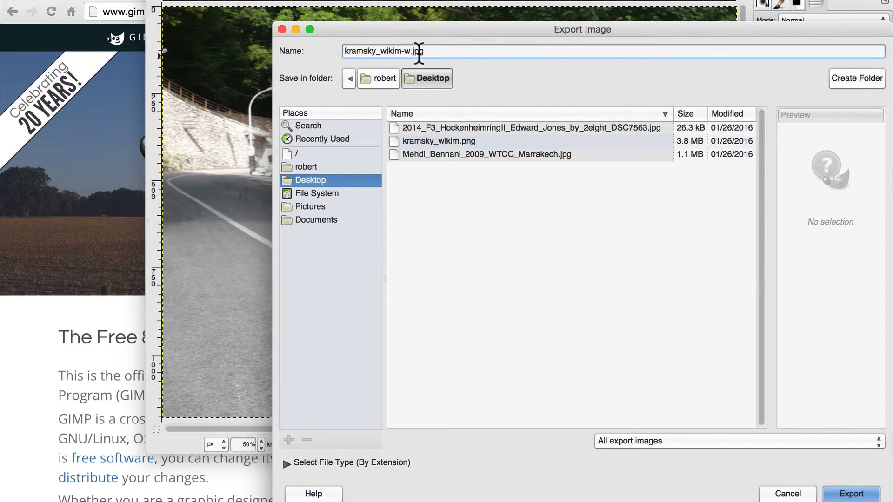
{"action": "mouse_move", "coordinate": [494, 254]}
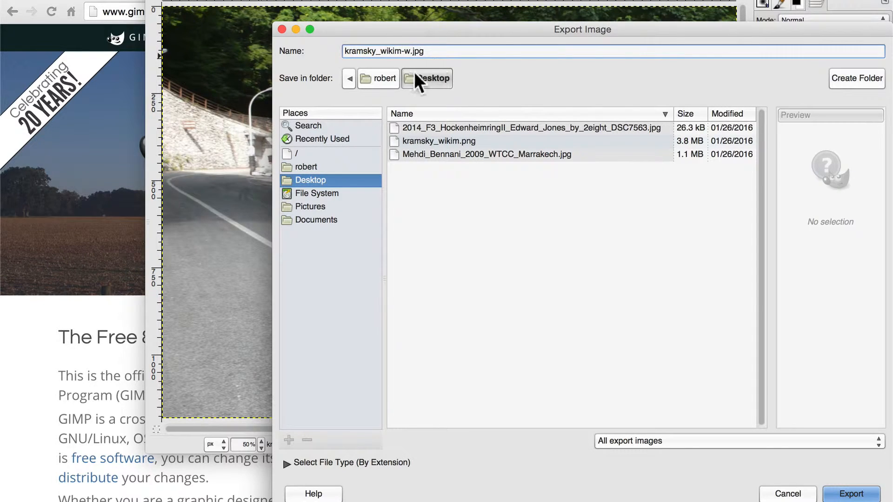
{"action": "left_click", "coordinate": [851, 493]}
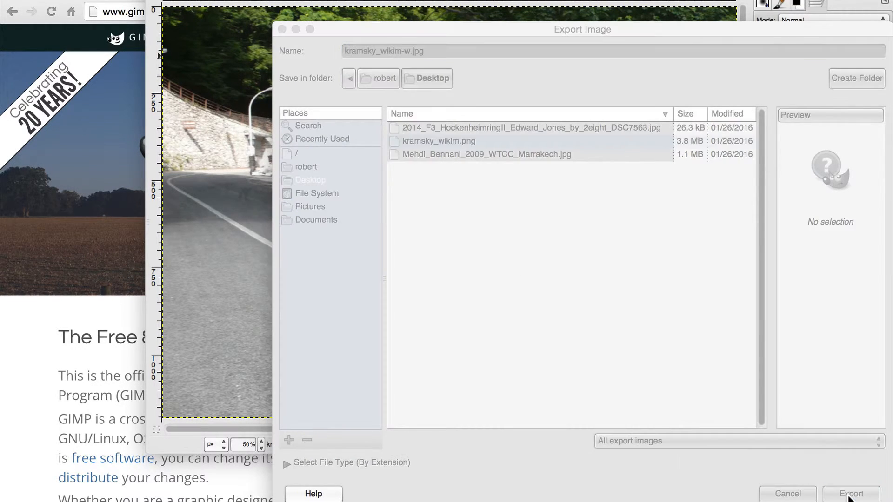
Step: Turn on the image-window preview in the JPEG options at quality 100 (about 1.3 MB)
{"action": "left_click", "coordinate": [851, 493]}
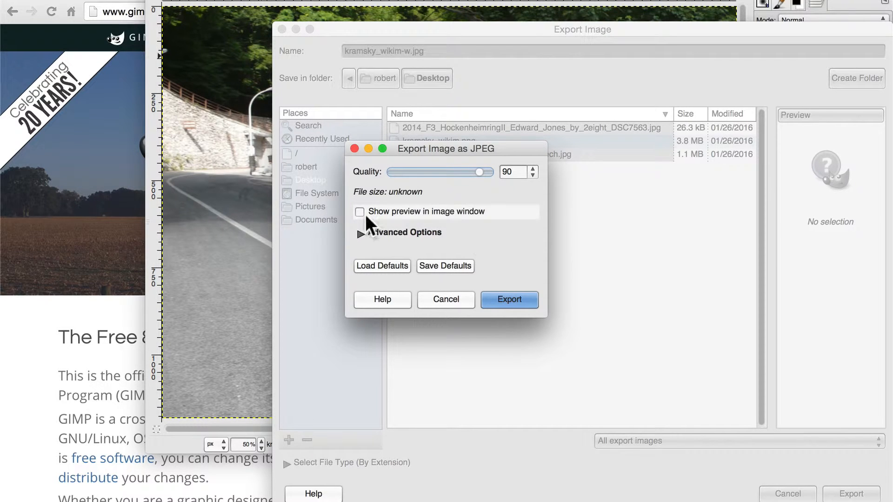
{"action": "left_click", "coordinate": [360, 212]}
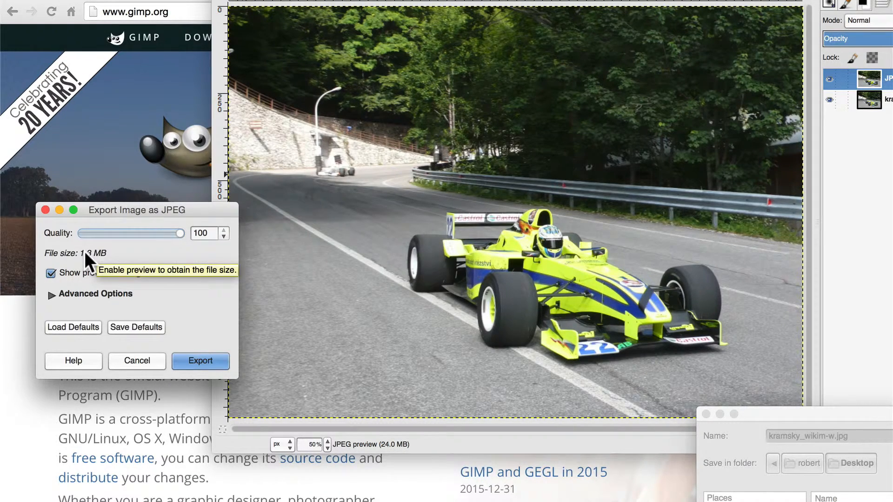
{"action": "mouse_move", "coordinate": [201, 213]}
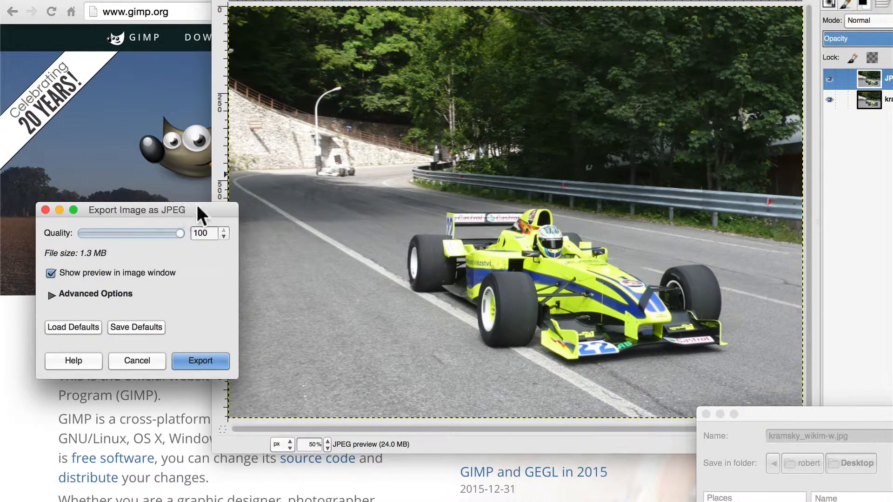
{"action": "mouse_move", "coordinate": [202, 219]}
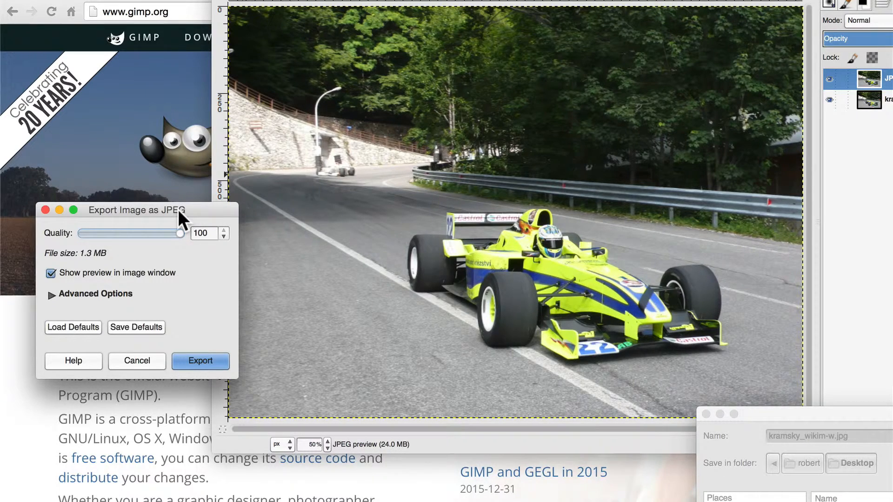
{"action": "mouse_move", "coordinate": [86, 267]}
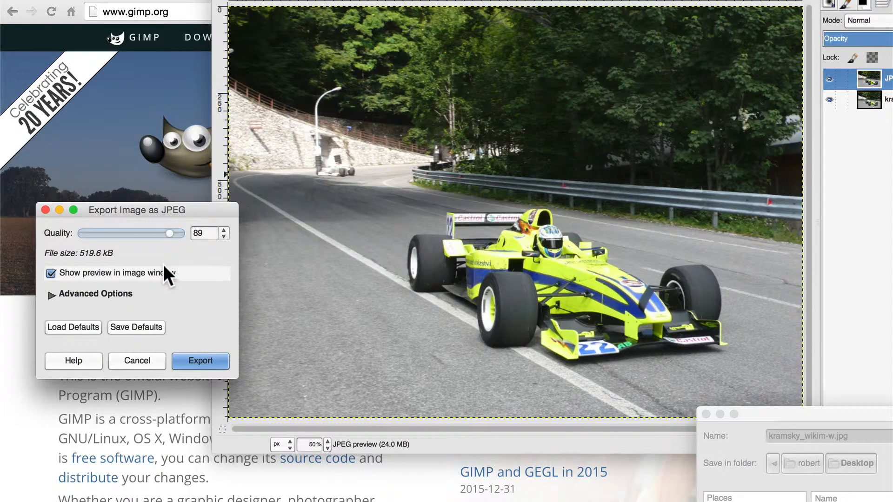
{"action": "mouse_move", "coordinate": [102, 262]}
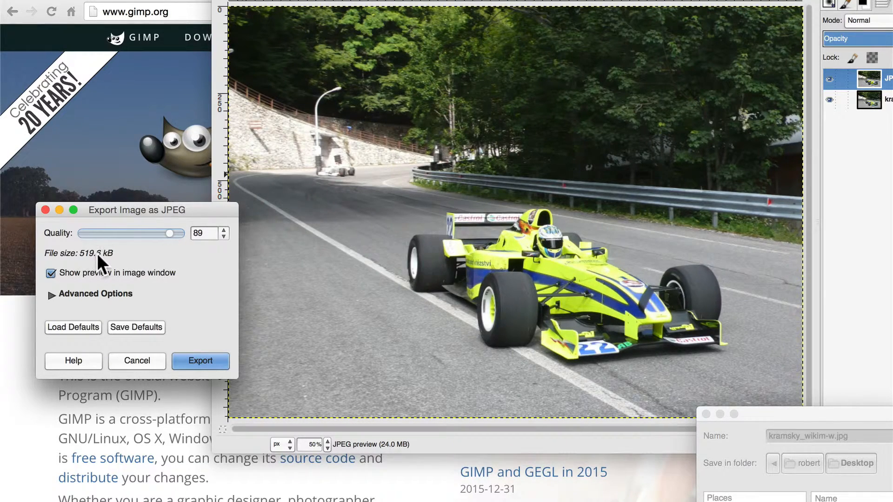
{"action": "mouse_move", "coordinate": [98, 271]}
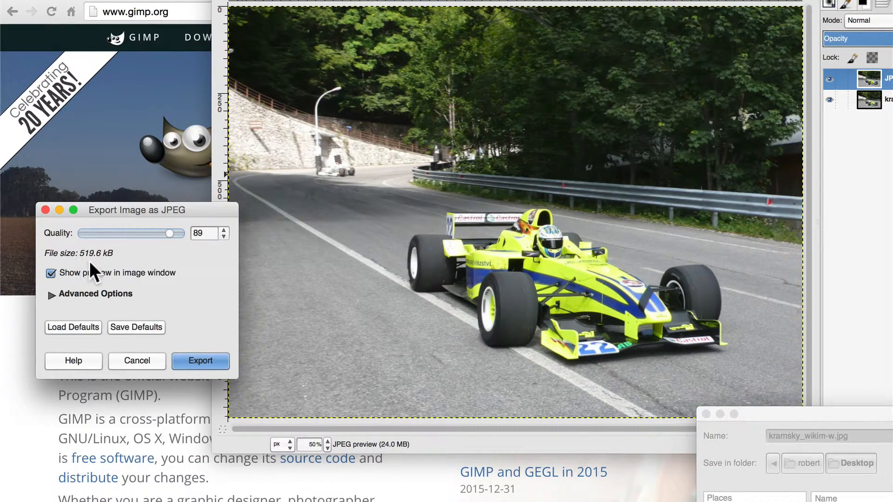
{"action": "mouse_move", "coordinate": [420, 185]}
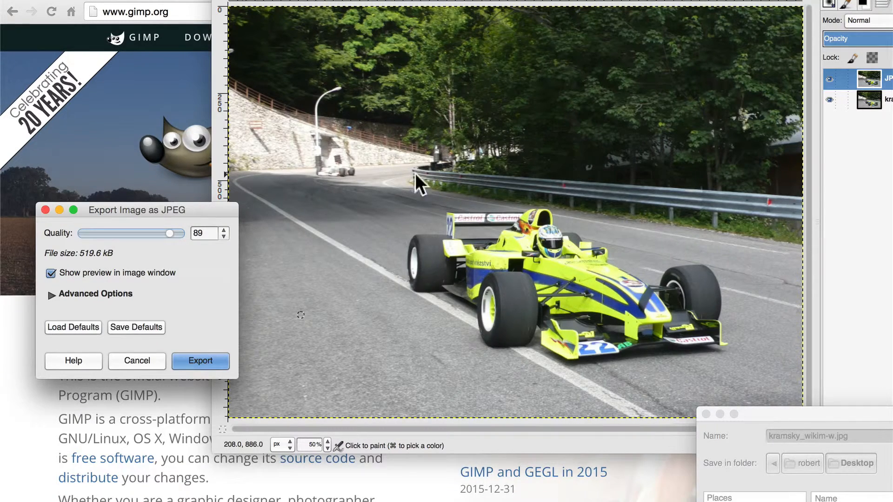
{"action": "mouse_move", "coordinate": [379, 191]}
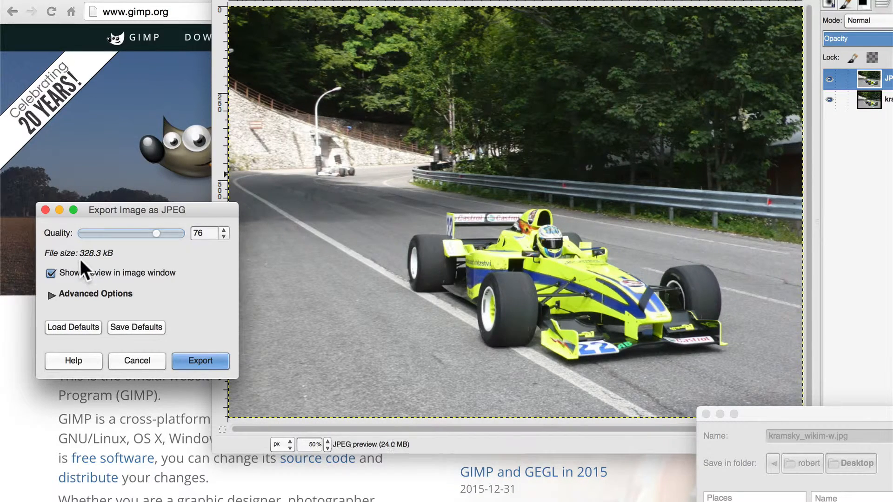
{"action": "mouse_move", "coordinate": [94, 272]}
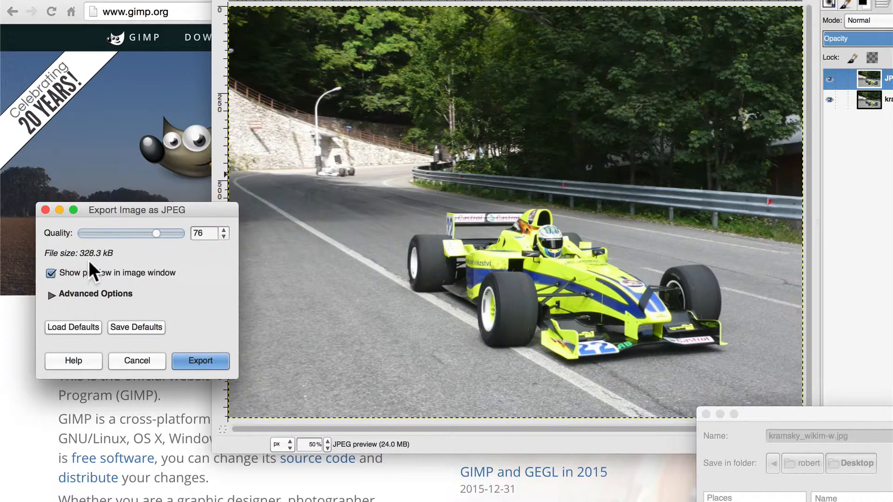
{"action": "mouse_move", "coordinate": [447, 325]}
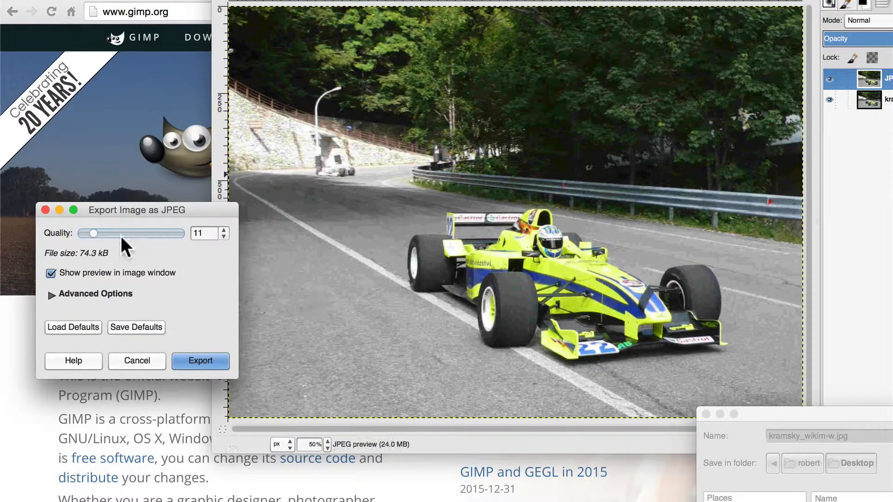
{"action": "mouse_move", "coordinate": [211, 205]}
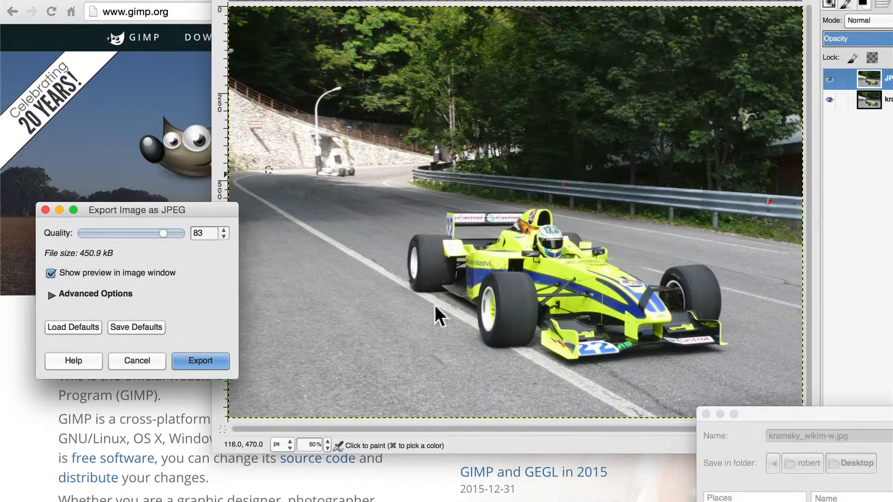
{"action": "mouse_move", "coordinate": [445, 173]}
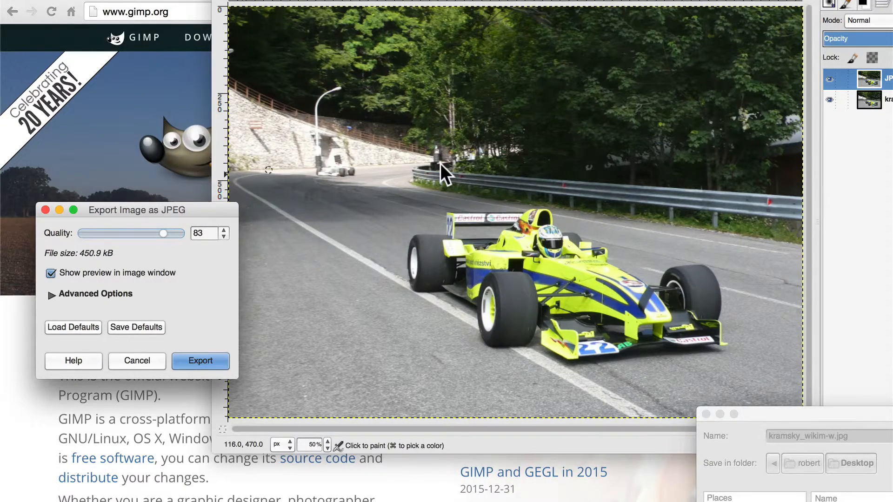
{"action": "mouse_move", "coordinate": [500, 277]}
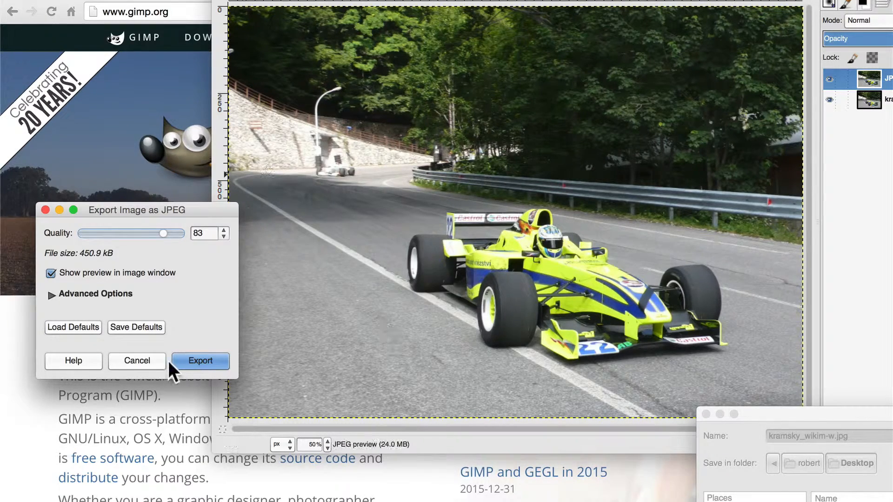
Step: Cancel the full-size JPEG export and scale the photo to 600 × 430 pixels
{"action": "left_click", "coordinate": [200, 360]}
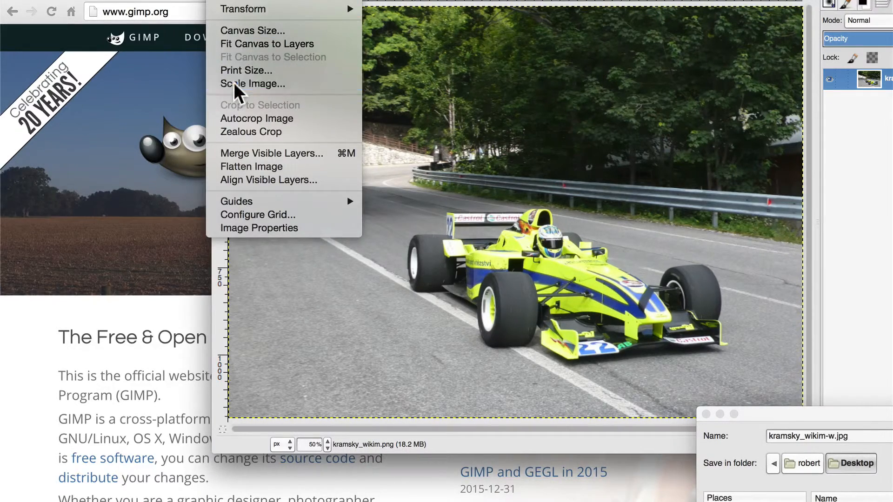
{"action": "left_click", "coordinate": [253, 83]}
{"action": "type", "text": "600"}
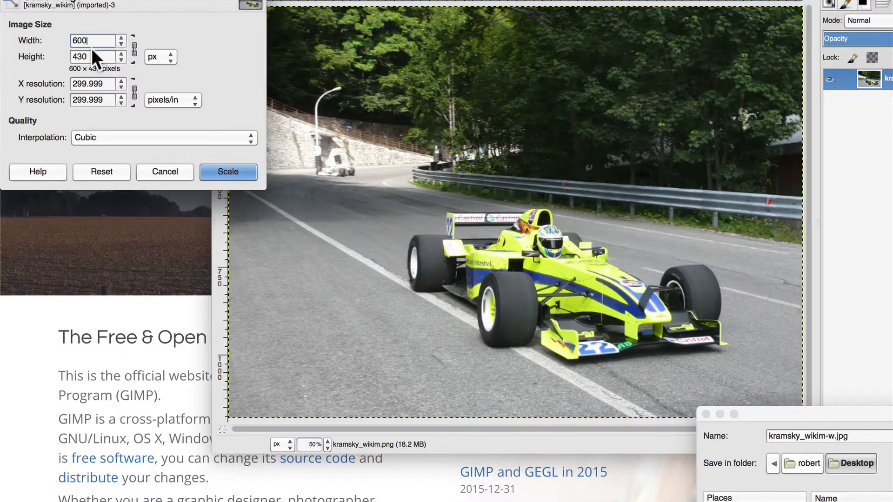
{"action": "mouse_move", "coordinate": [208, 134]}
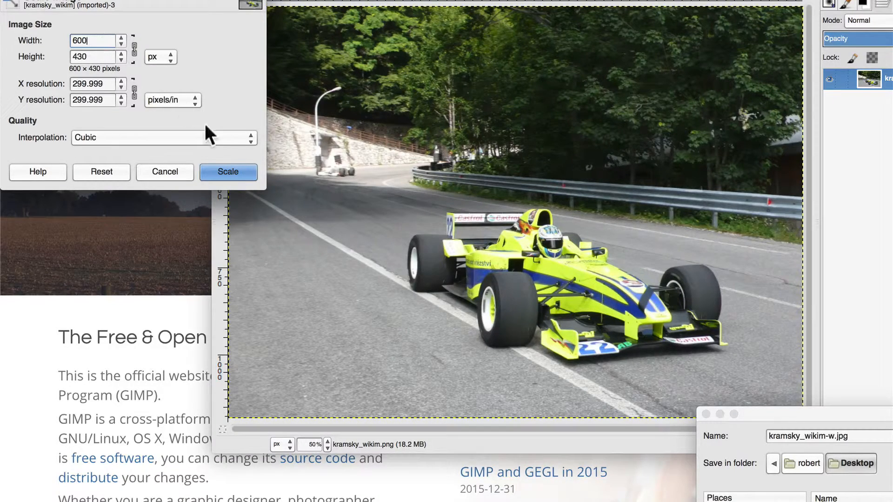
{"action": "left_click", "coordinate": [227, 172]}
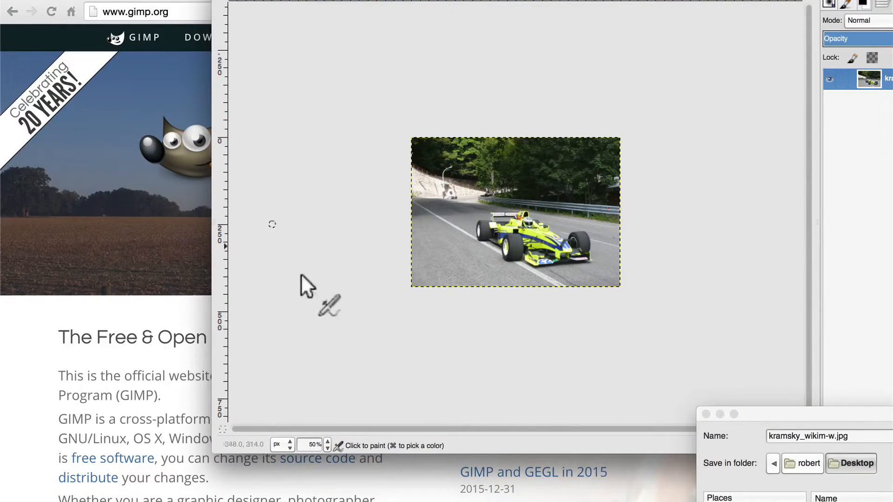
{"action": "left_click", "coordinate": [316, 445]}
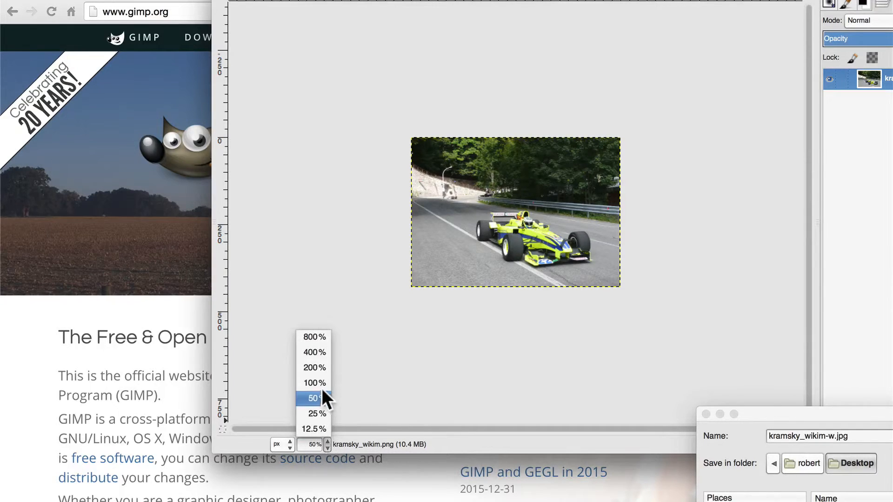
Step: View the scaled photo at 100% zoom and reopen the kramsky_wikim-w.jpg JPEG options
{"action": "left_click", "coordinate": [314, 383]}
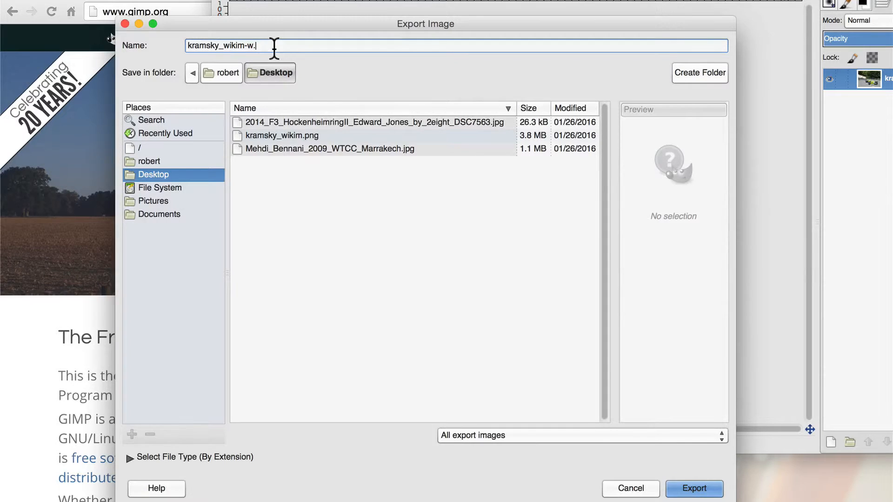
{"action": "left_click", "coordinate": [694, 488]}
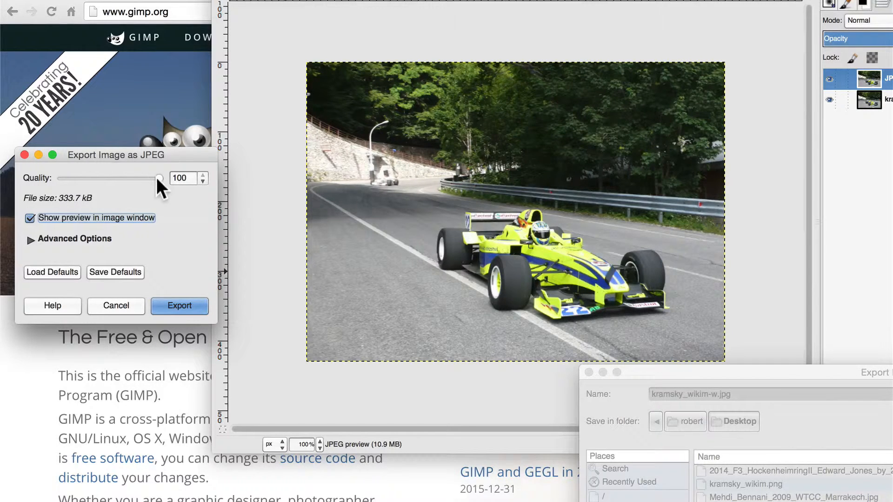
Step: Lower JPEG quality to 89 (about 96.5 kB), then cancel back to the file chooser
{"action": "left_click_drag", "start_coordinate": [160, 178], "coordinate": [152, 178]}
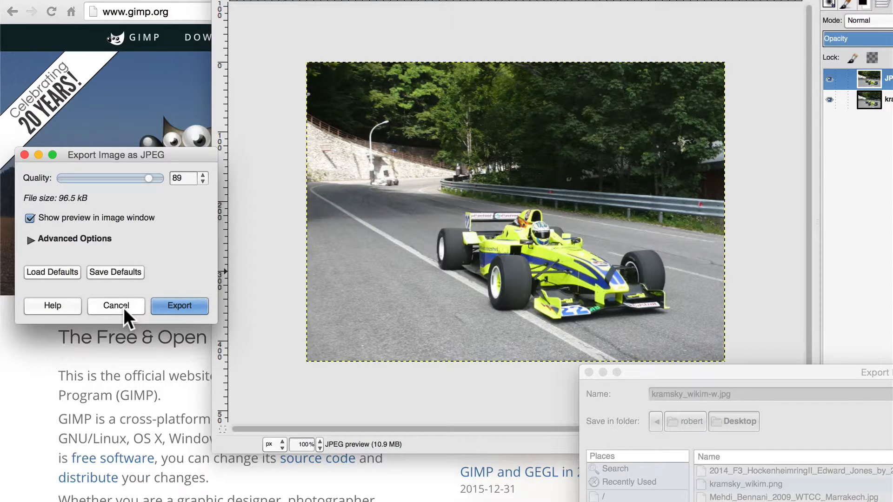
{"action": "left_click", "coordinate": [116, 306]}
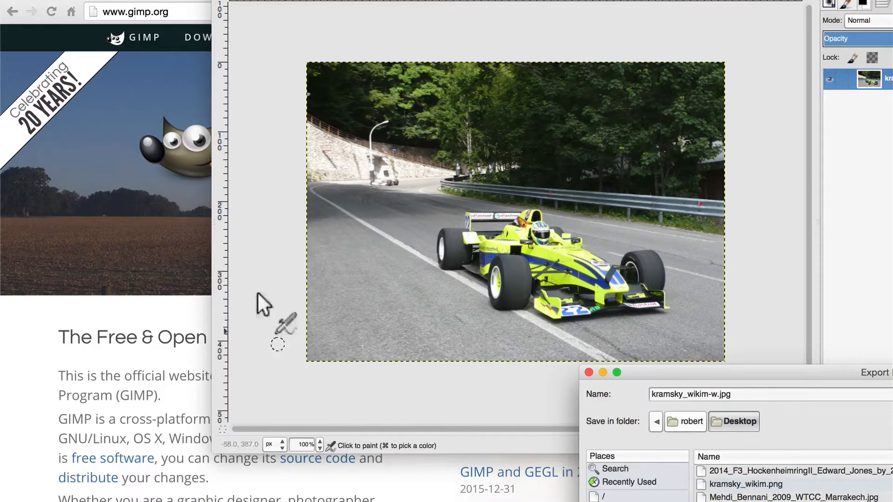
{"action": "mouse_move", "coordinate": [274, 137]}
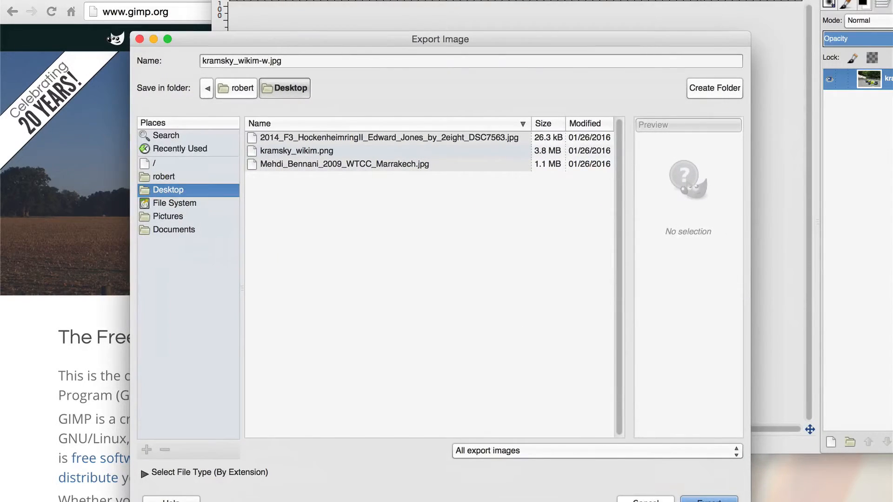
Step: Cancel the GIMP export dialog, returning to the 600 × 430 race-car photo
{"action": "left_click", "coordinate": [709, 500]}
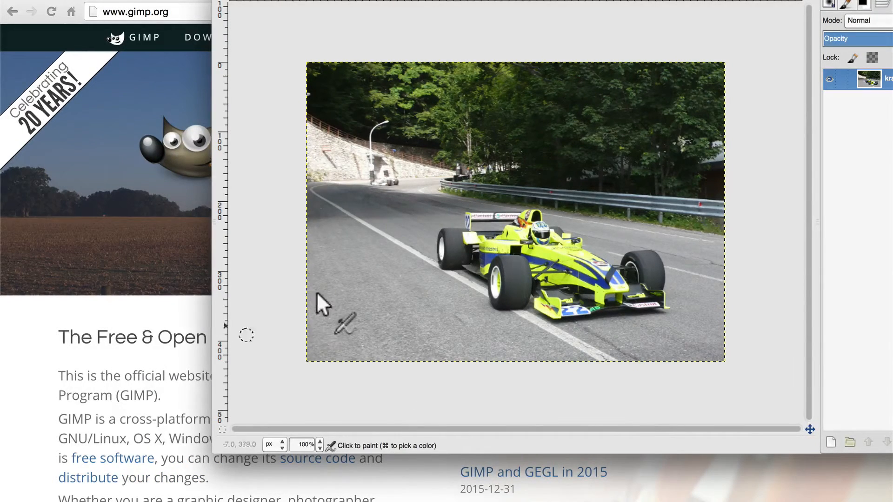
{"action": "mouse_move", "coordinate": [325, 302]}
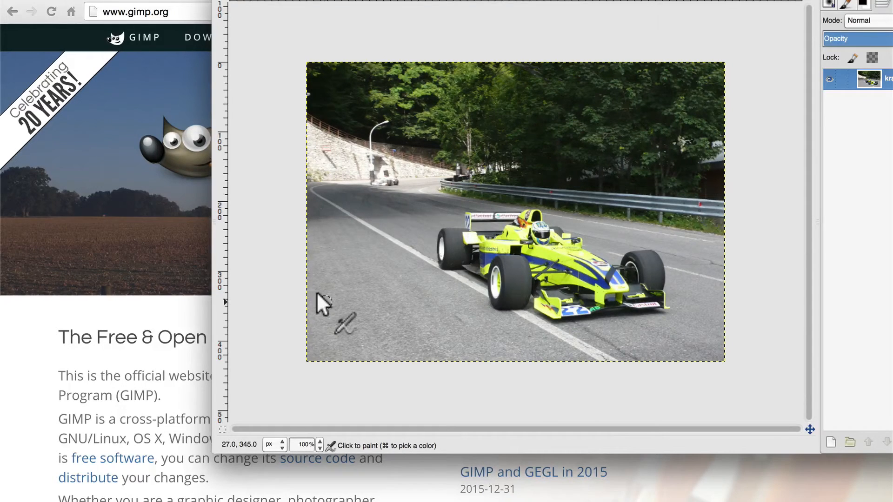
{"action": "mouse_move", "coordinate": [294, 61]}
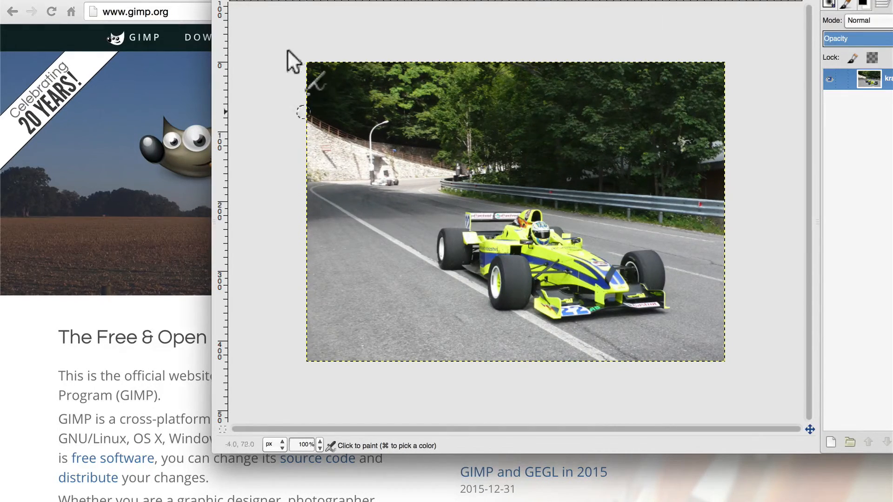